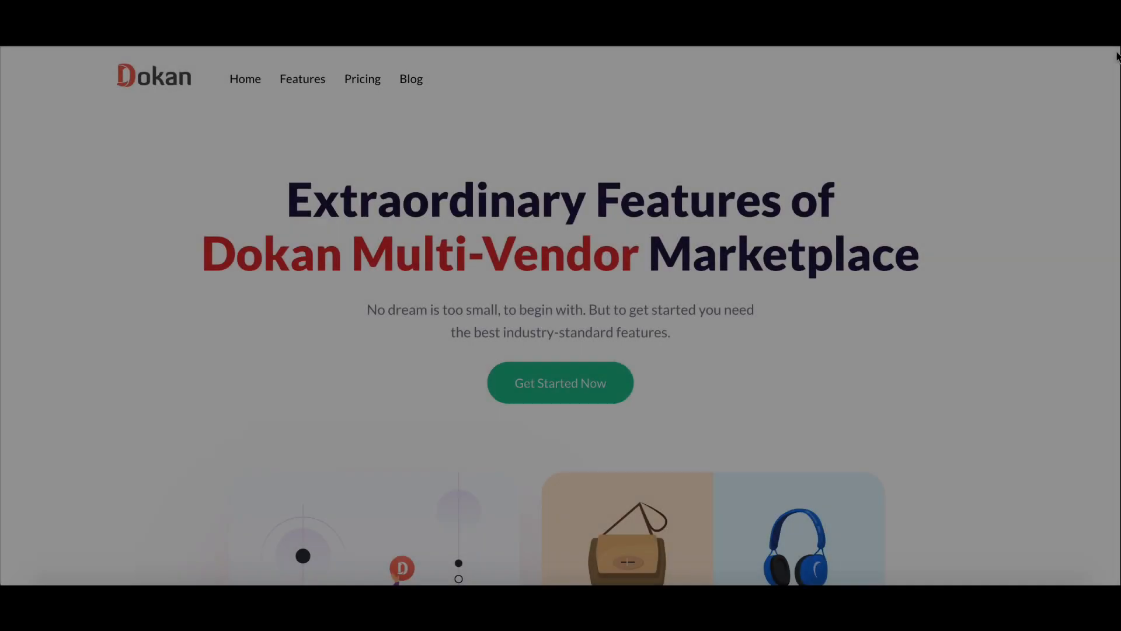
Switch on Remove Add to Cart Button under Product Catalog Mode in Dokan Selling Options
{"action": "scroll", "scroll_direction": "down", "scroll_amount": 3}
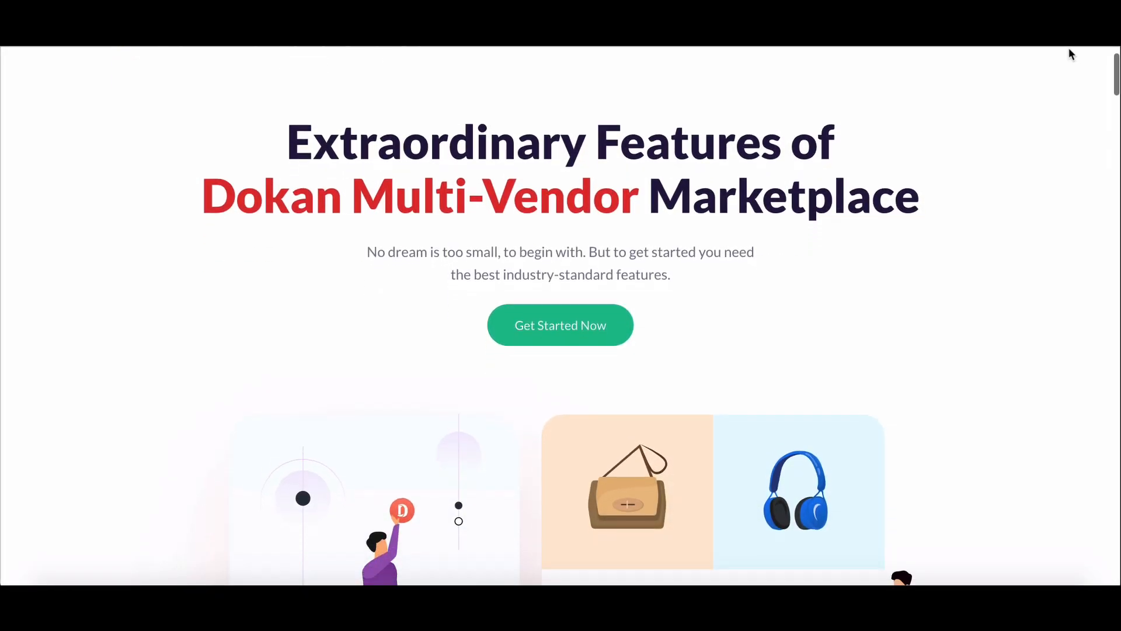
{"action": "scroll", "scroll_direction": "down", "scroll_amount": 3}
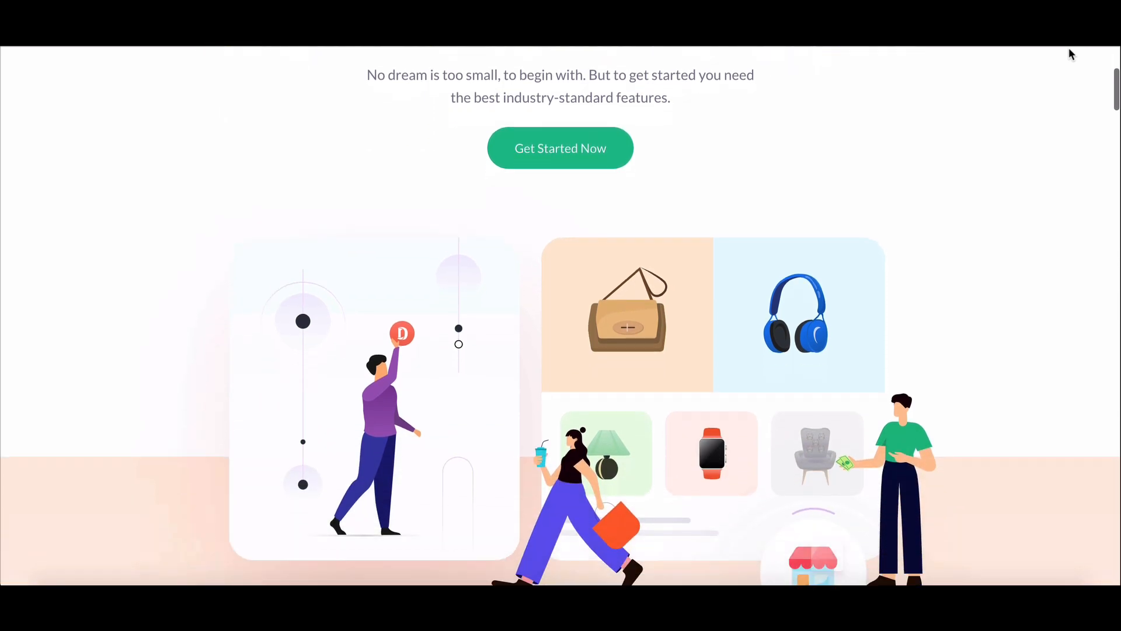
{"action": "scroll", "scroll_direction": "down", "scroll_amount": 3}
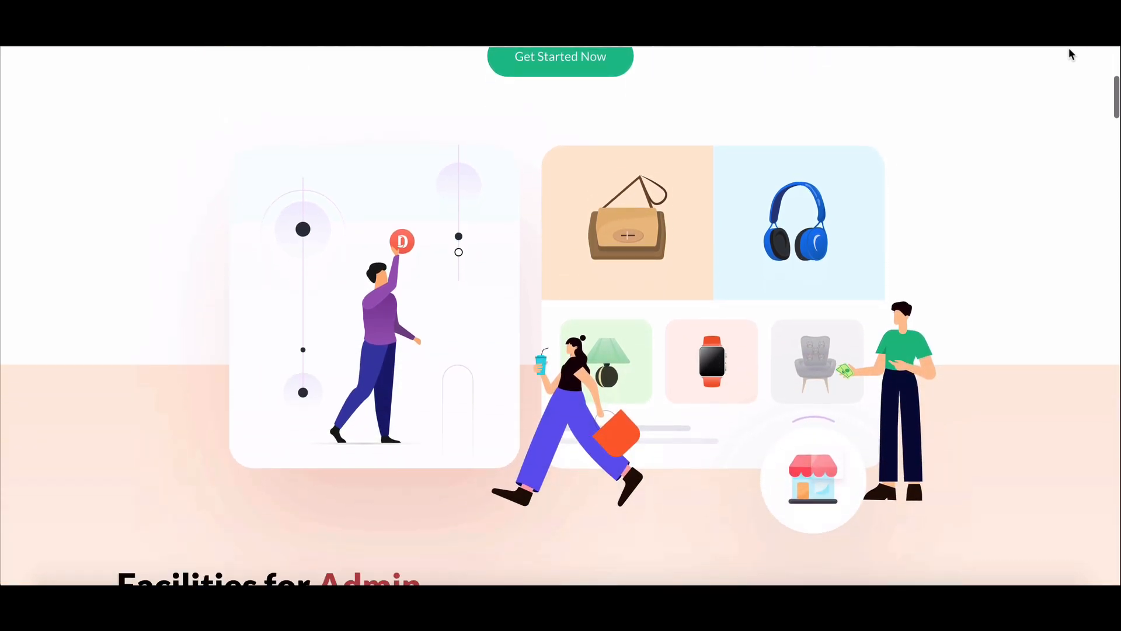
{"action": "scroll", "scroll_direction": "down", "scroll_amount": 3}
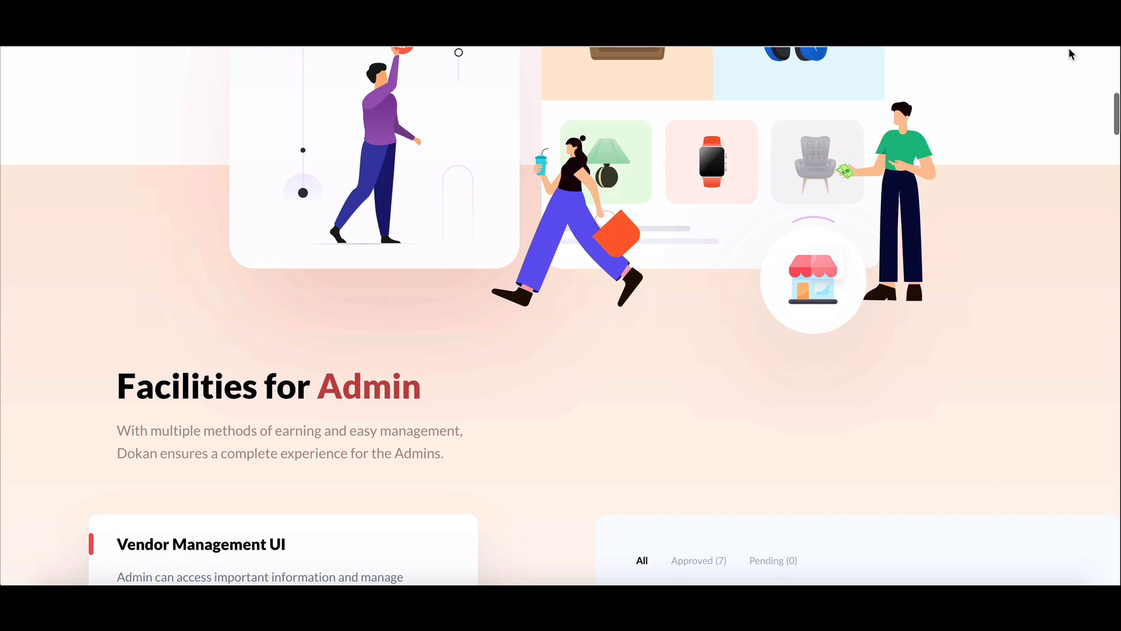
{"action": "scroll", "scroll_direction": "down", "scroll_amount": 3}
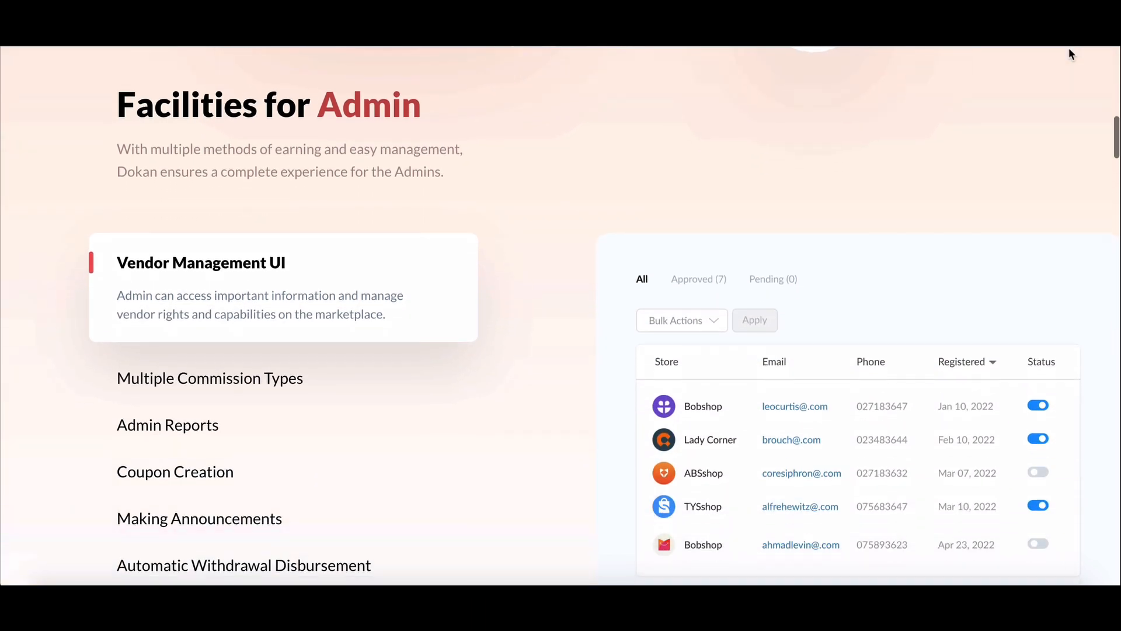
{"action": "scroll", "scroll_direction": "down", "scroll_amount": 3}
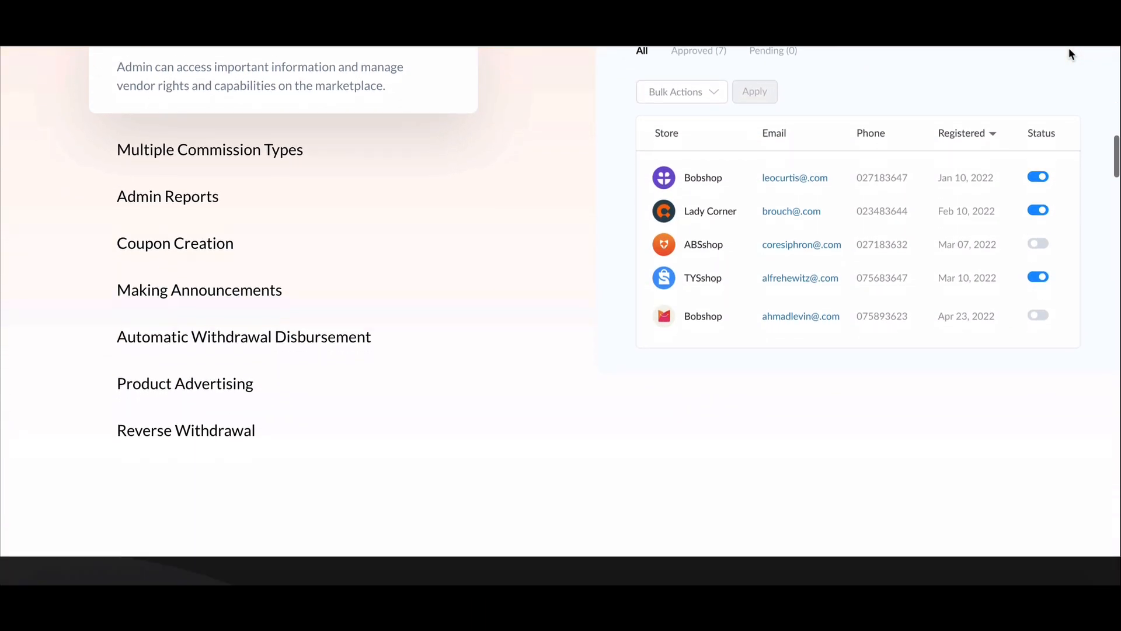
{"action": "scroll", "scroll_direction": "down", "scroll_amount": 3}
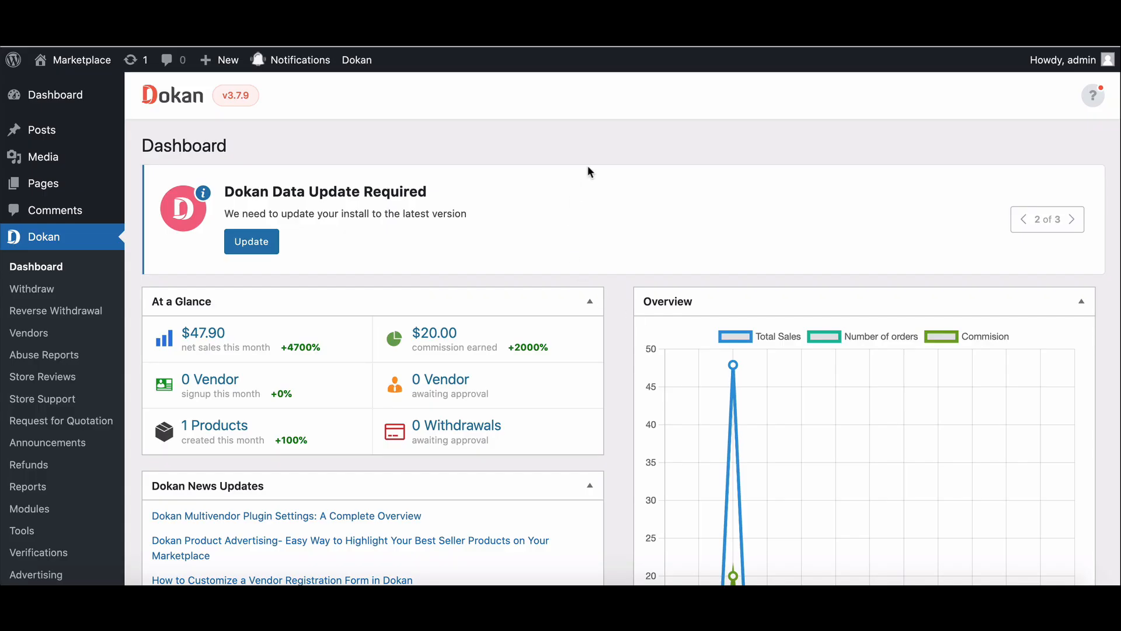
{"action": "scroll", "scroll_direction": "down", "scroll_amount": 3}
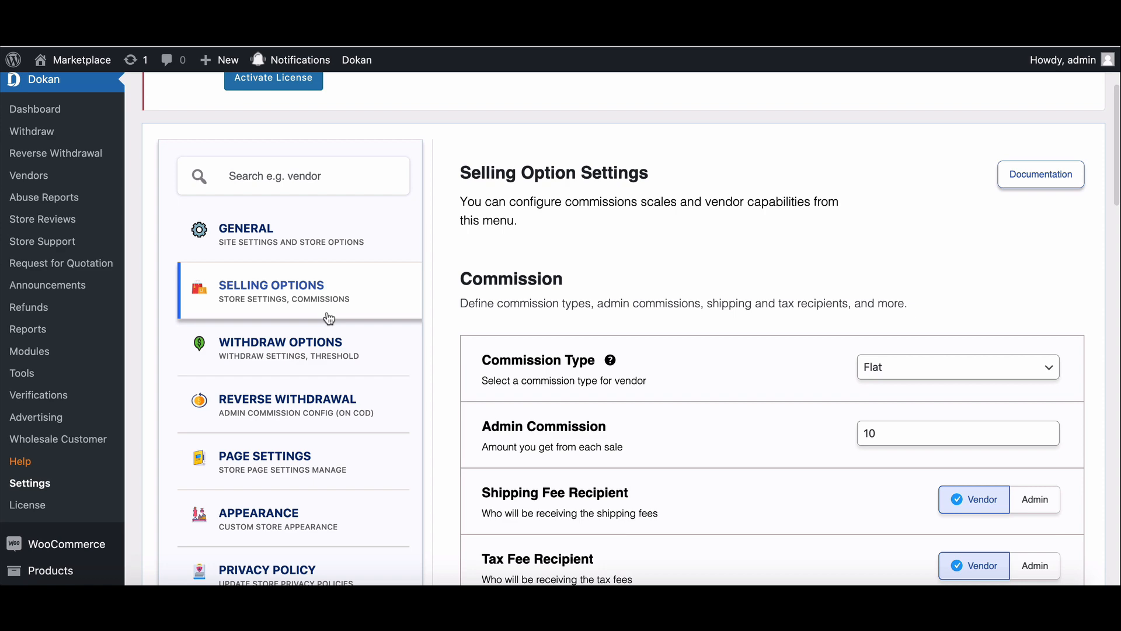
{"action": "scroll", "scroll_direction": "down", "scroll_amount": 3}
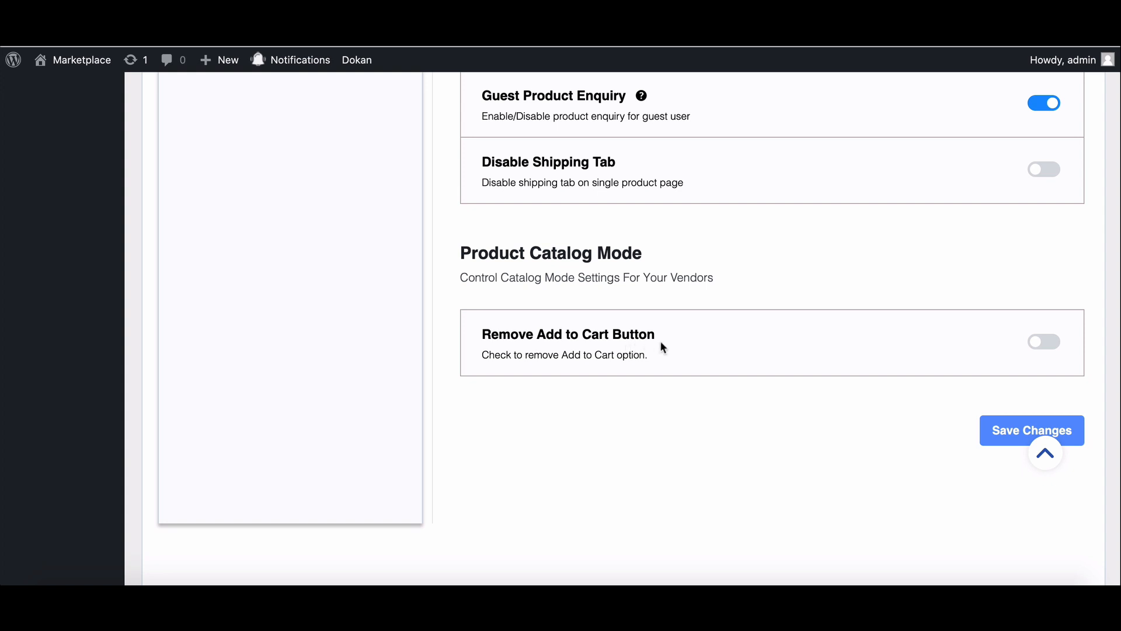
{"action": "mouse_move", "coordinate": [1045, 347]}
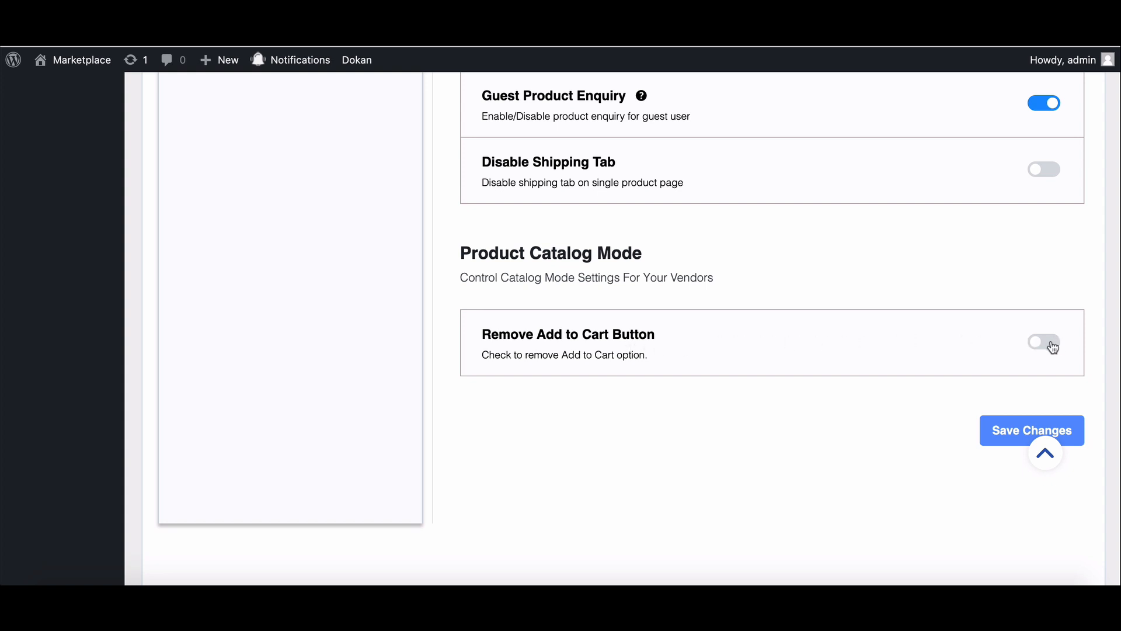
{"action": "left_click", "coordinate": [1044, 343]}
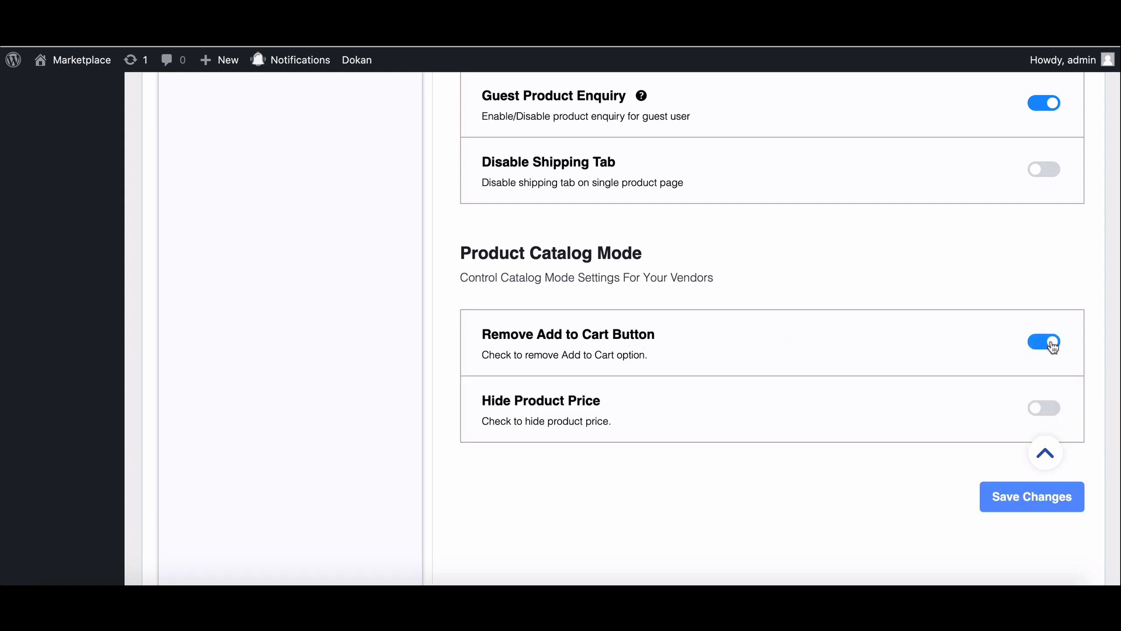
{"action": "mouse_move", "coordinate": [592, 433]}
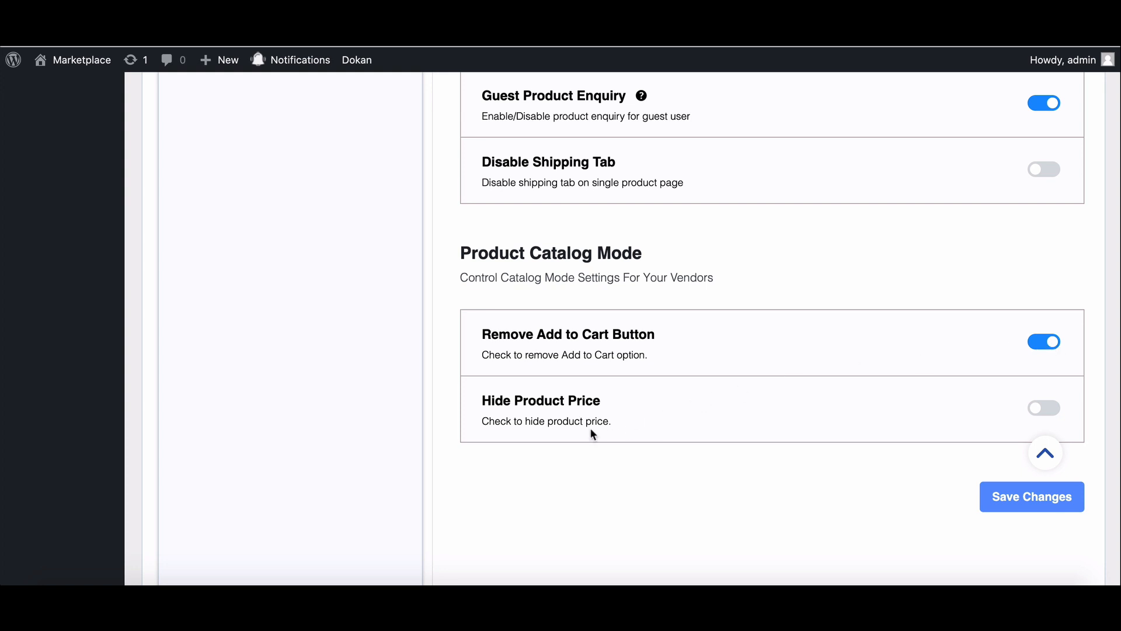
{"action": "left_click", "coordinate": [1044, 408]}
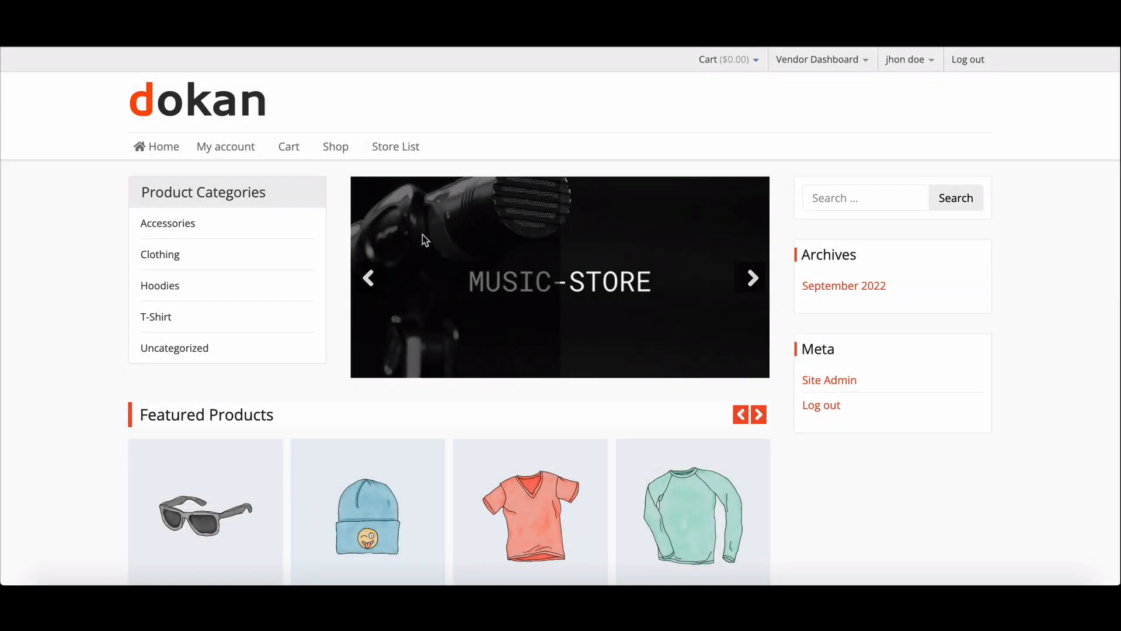
Go from the storefront's Vendor Dashboard menu to the dashboard home, then store settings
{"action": "scroll", "scroll_direction": "down", "scroll_amount": 3}
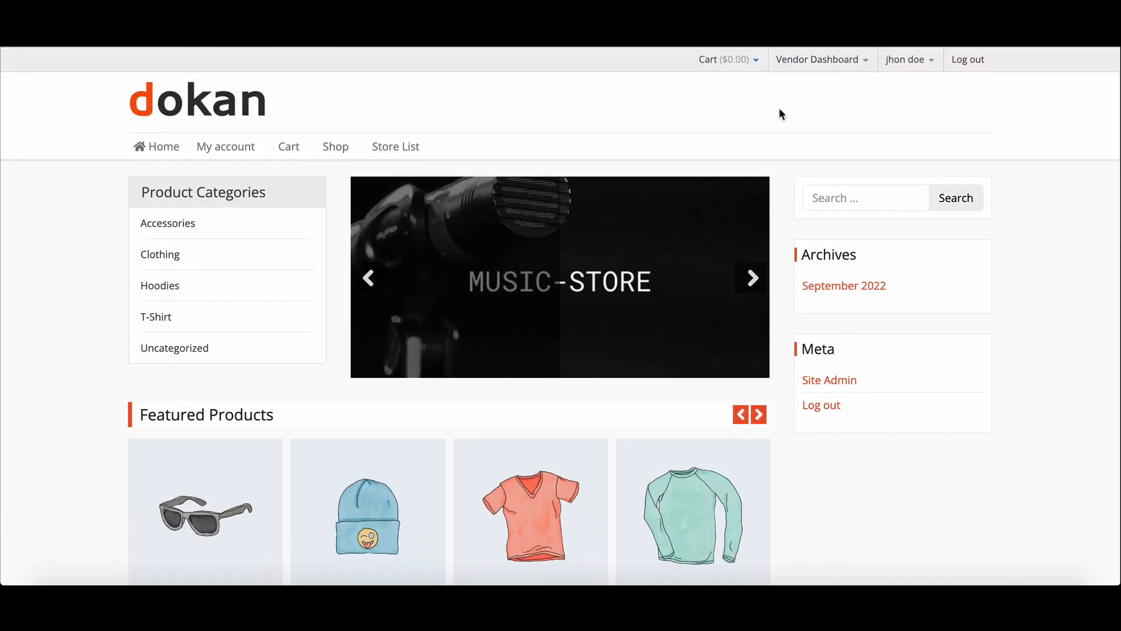
{"action": "left_click", "coordinate": [818, 60]}
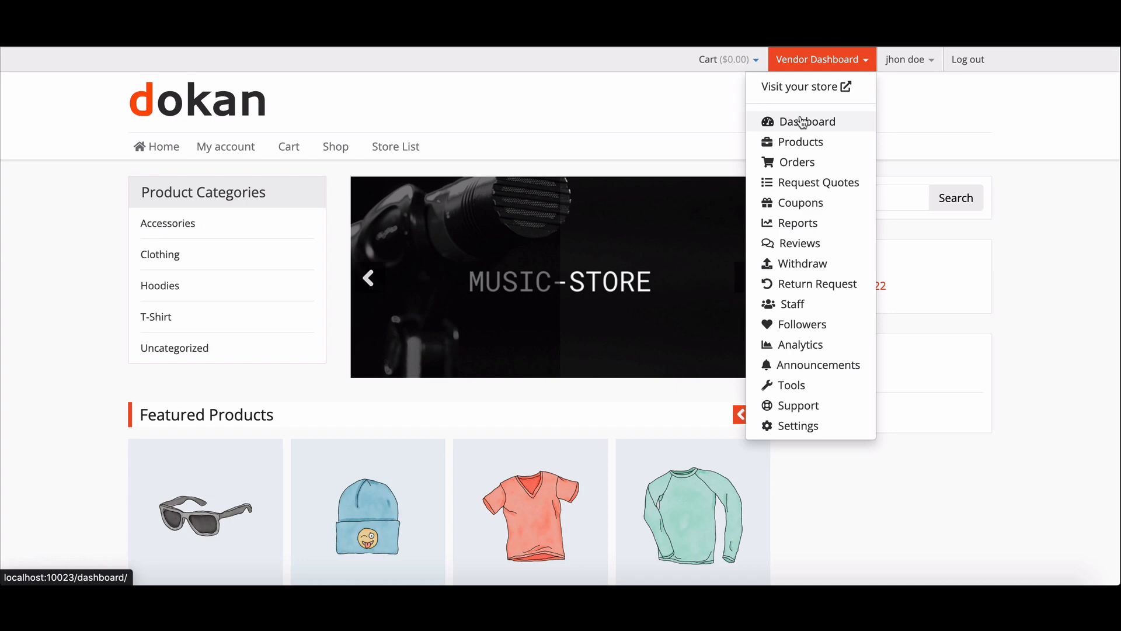
{"action": "left_click", "coordinate": [803, 121]}
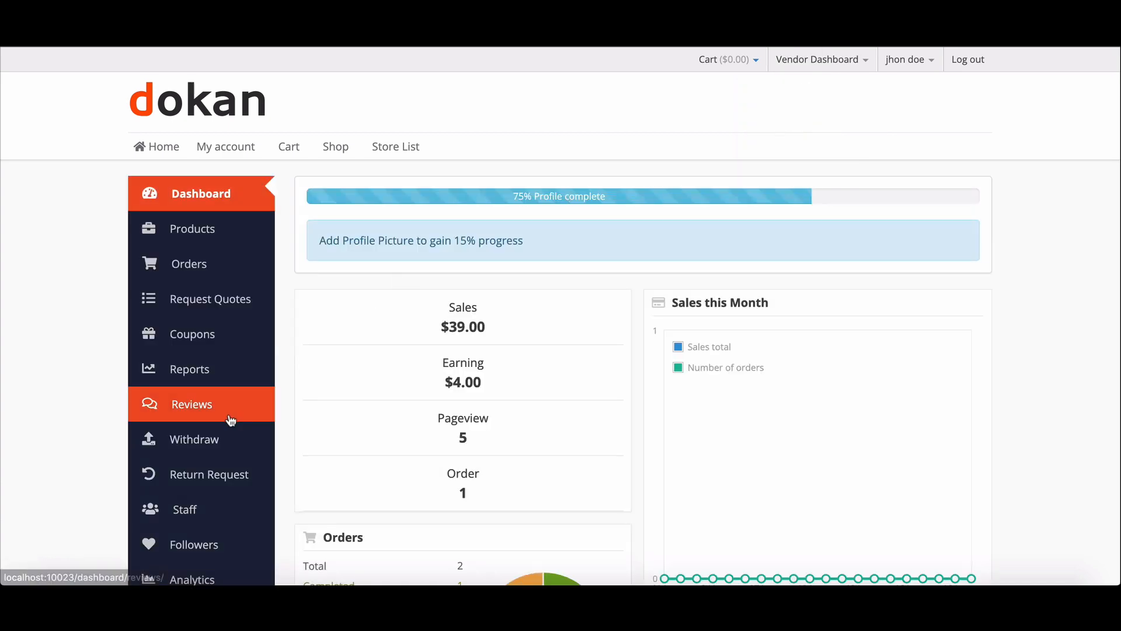
{"action": "left_click", "coordinate": [193, 439]}
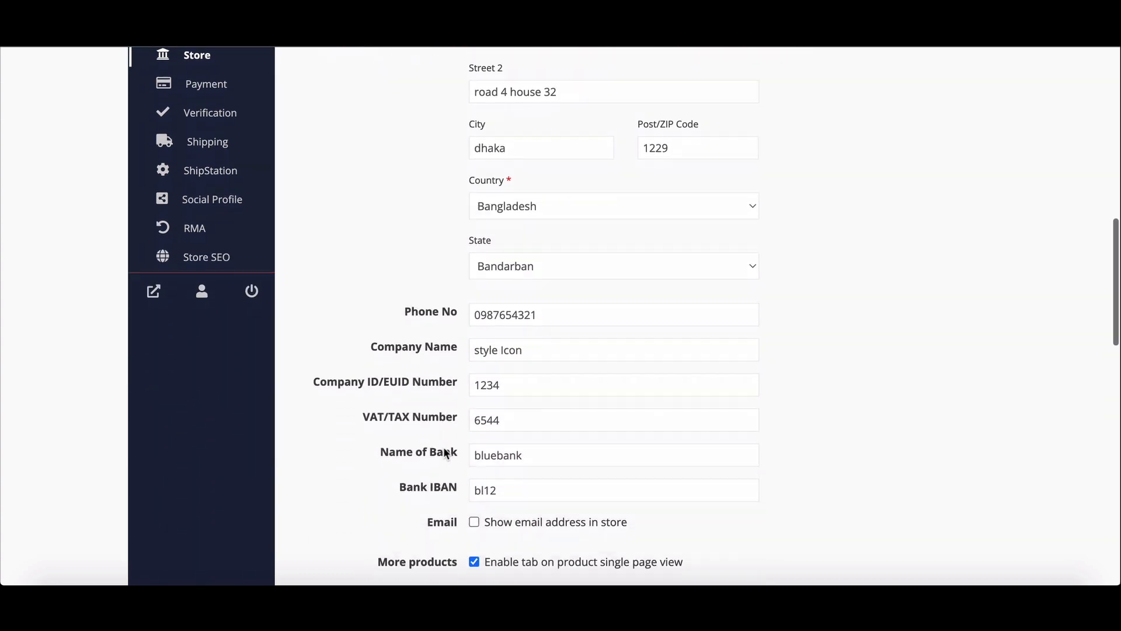
Tick Remove Add to Cart Button and Hide Product Price, then update the store settings
{"action": "scroll", "scroll_direction": "down", "scroll_amount": 3}
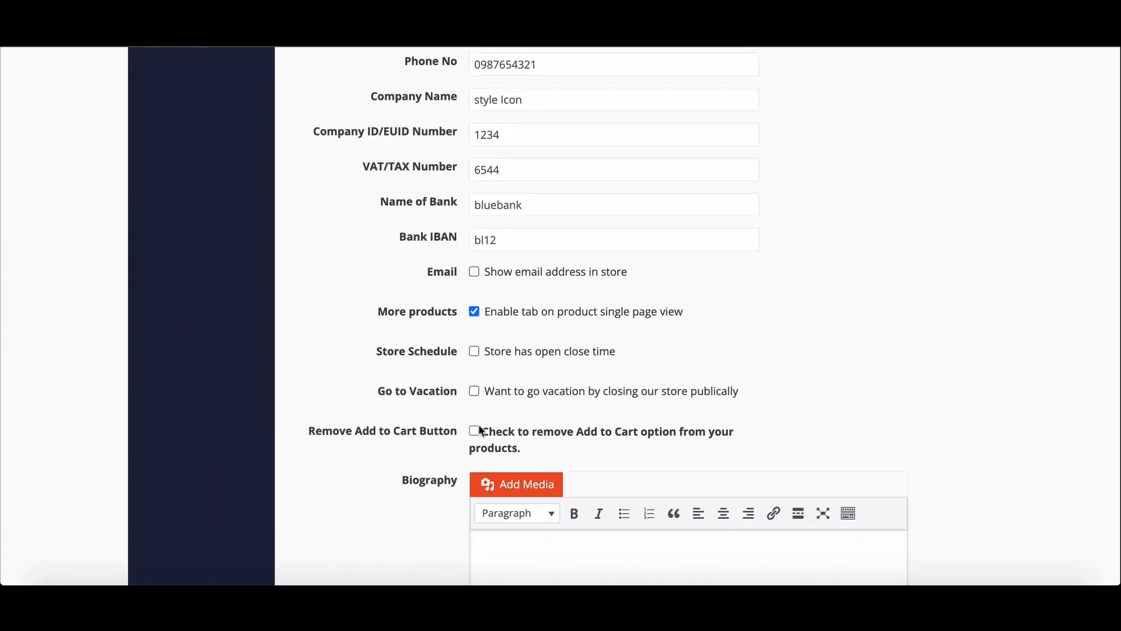
{"action": "left_click", "coordinate": [474, 431]}
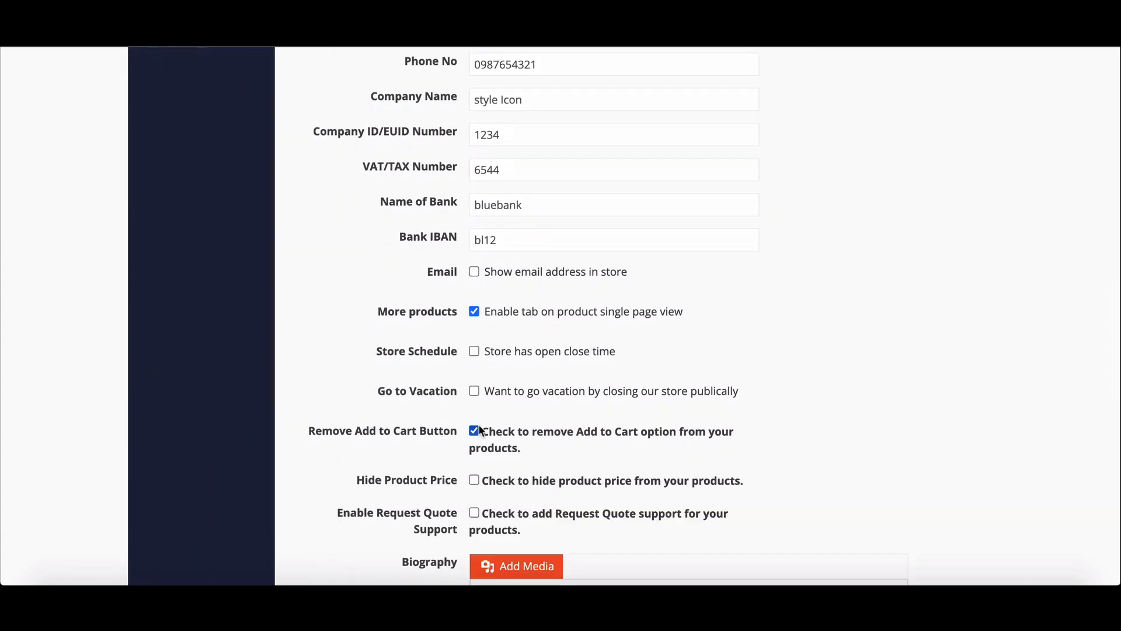
{"action": "mouse_move", "coordinate": [475, 479]}
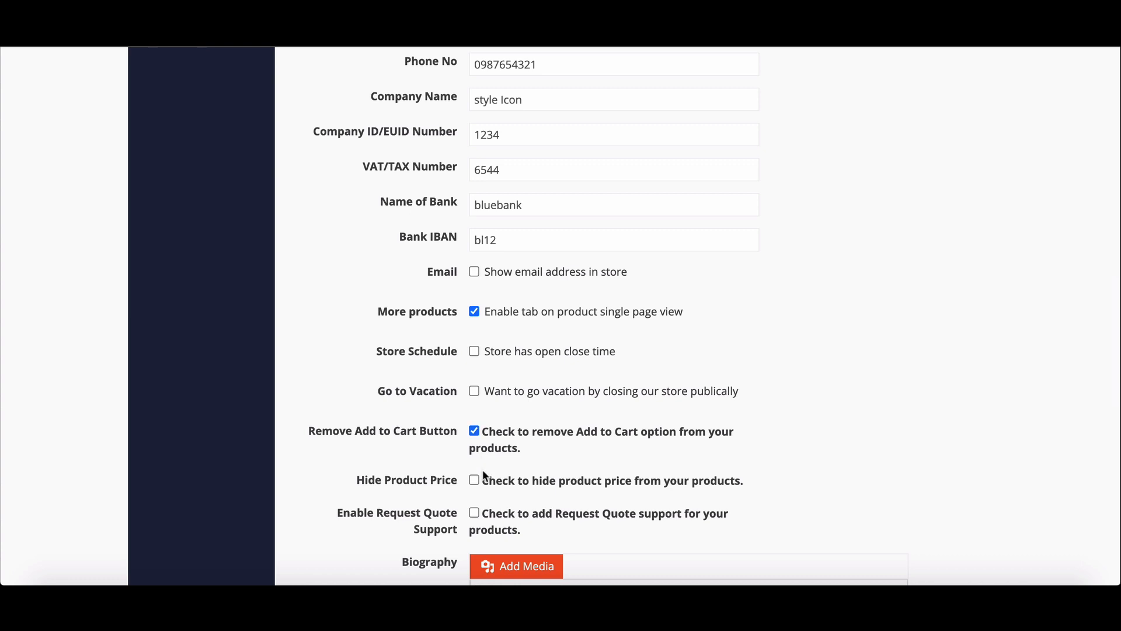
{"action": "left_click", "coordinate": [474, 480]}
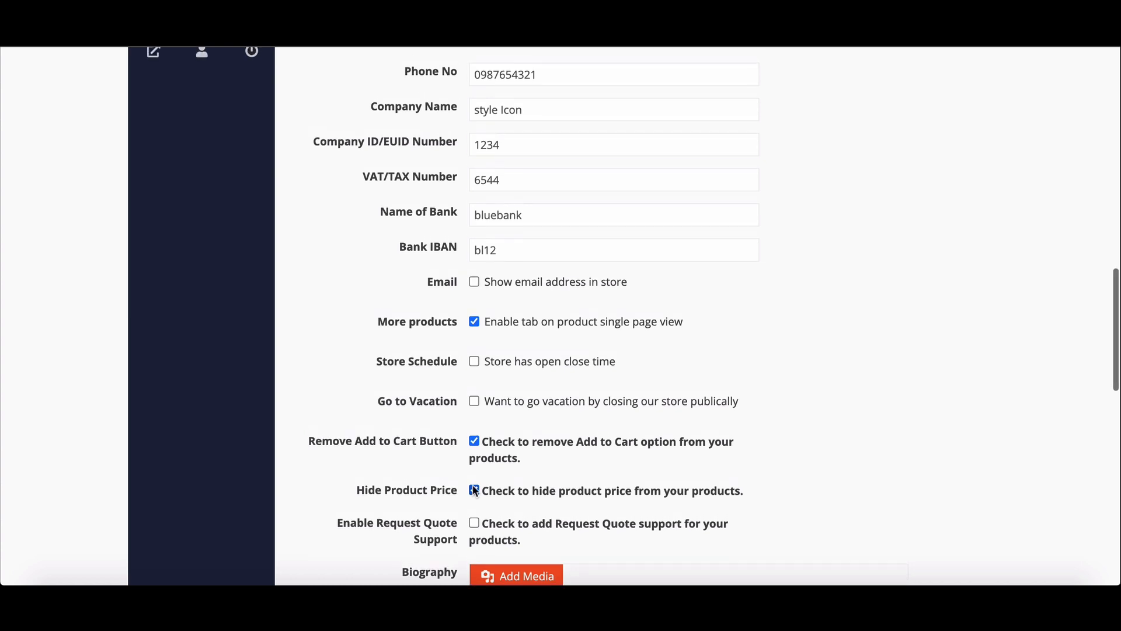
{"action": "scroll", "scroll_direction": "down", "scroll_amount": 3}
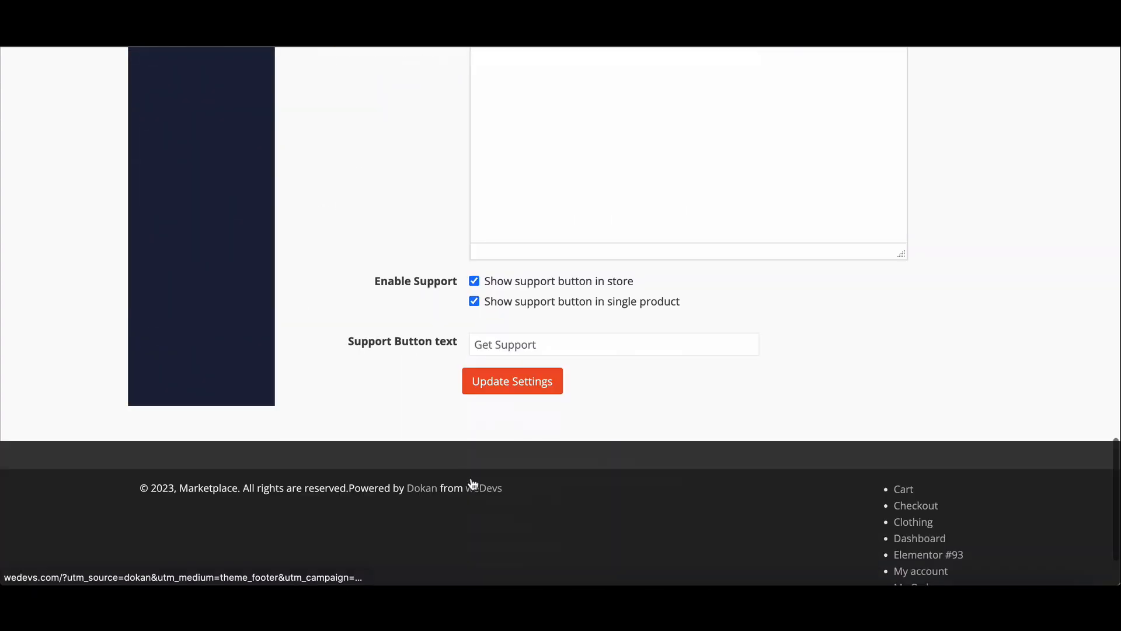
{"action": "left_click", "coordinate": [513, 380]}
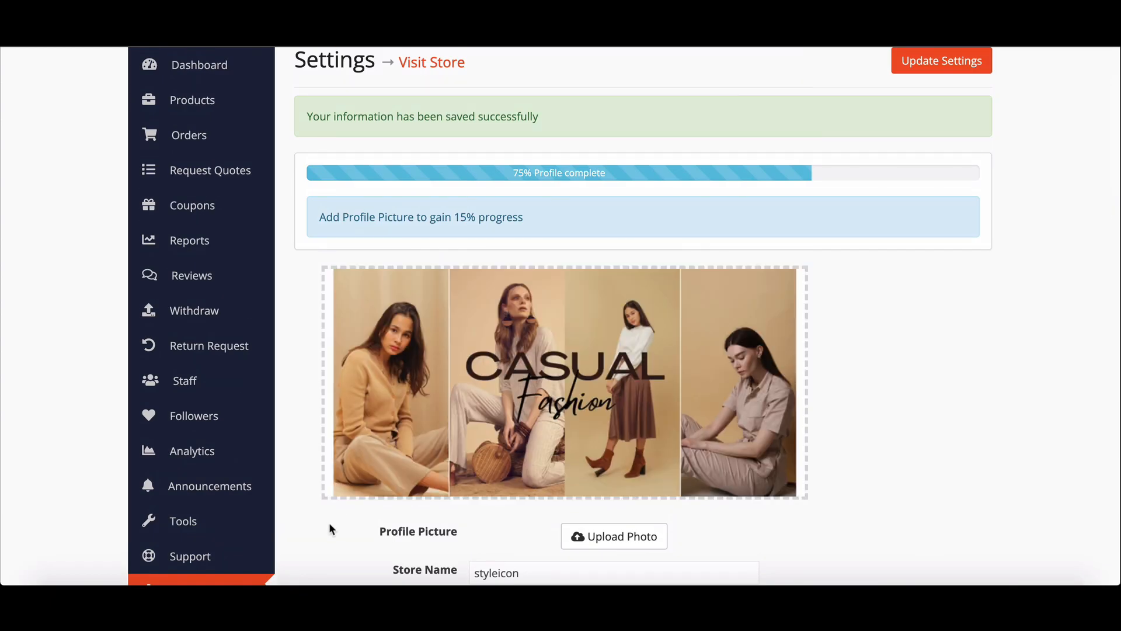
{"action": "left_click", "coordinate": [192, 100]}
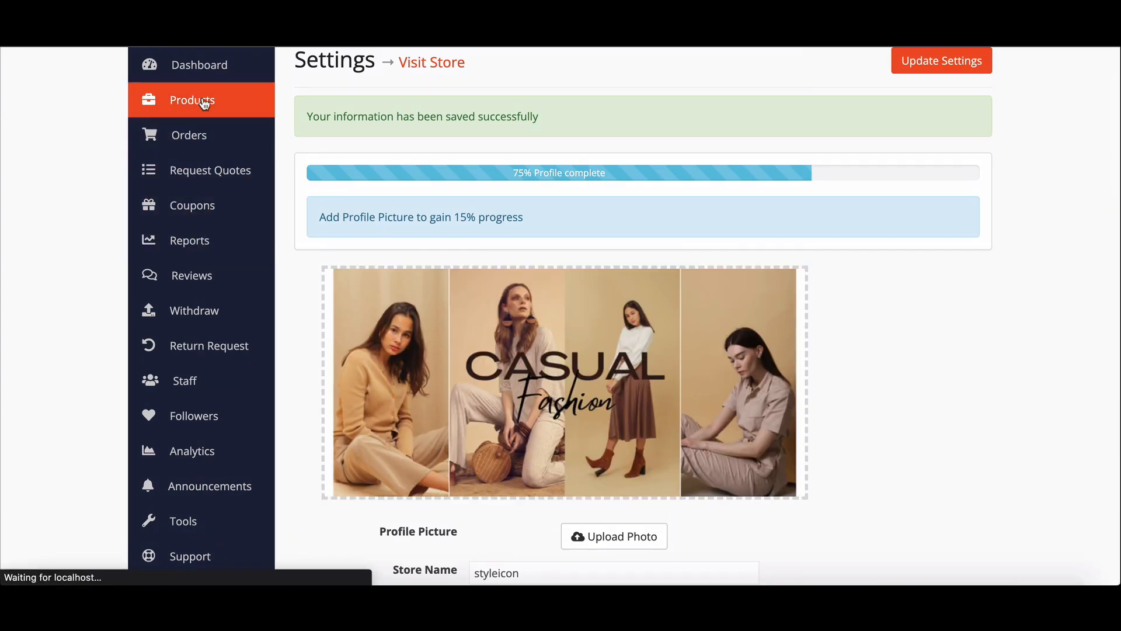
Edit 't shirt simple', tick both Catalog Mode options and save the product
{"action": "left_click", "coordinate": [192, 99]}
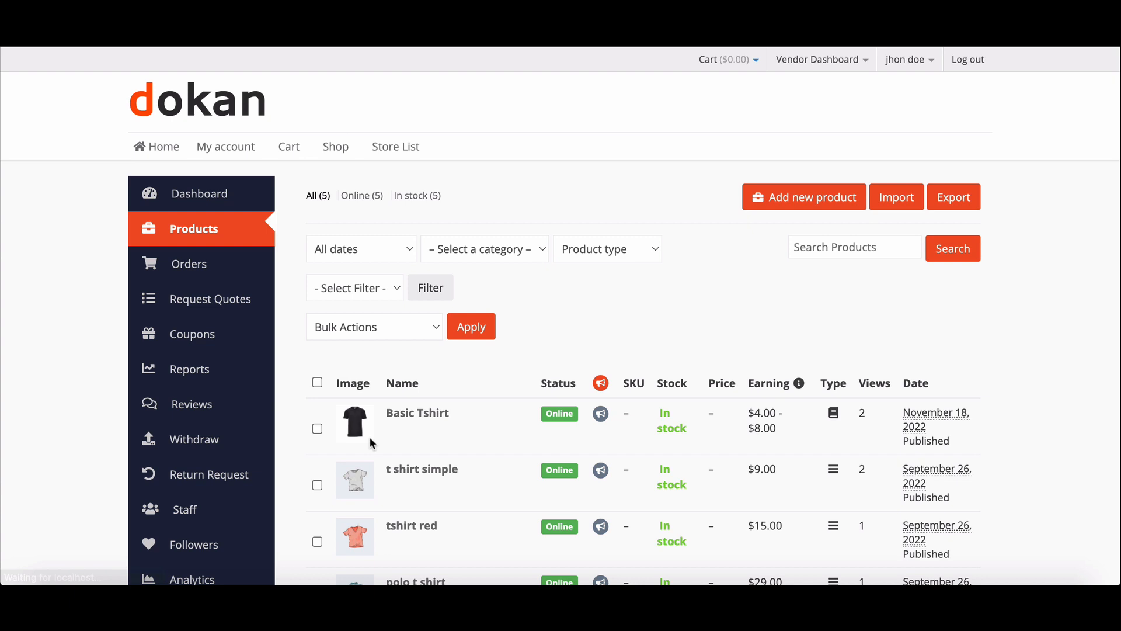
{"action": "scroll", "scroll_direction": "down", "scroll_amount": 3}
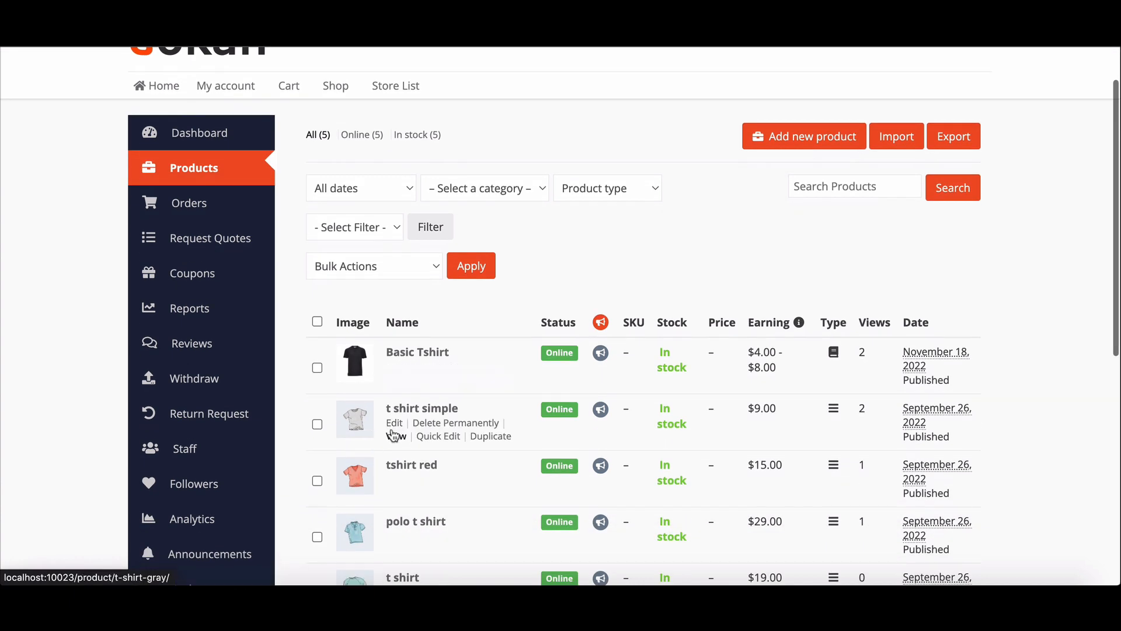
{"action": "left_click", "coordinate": [393, 423]}
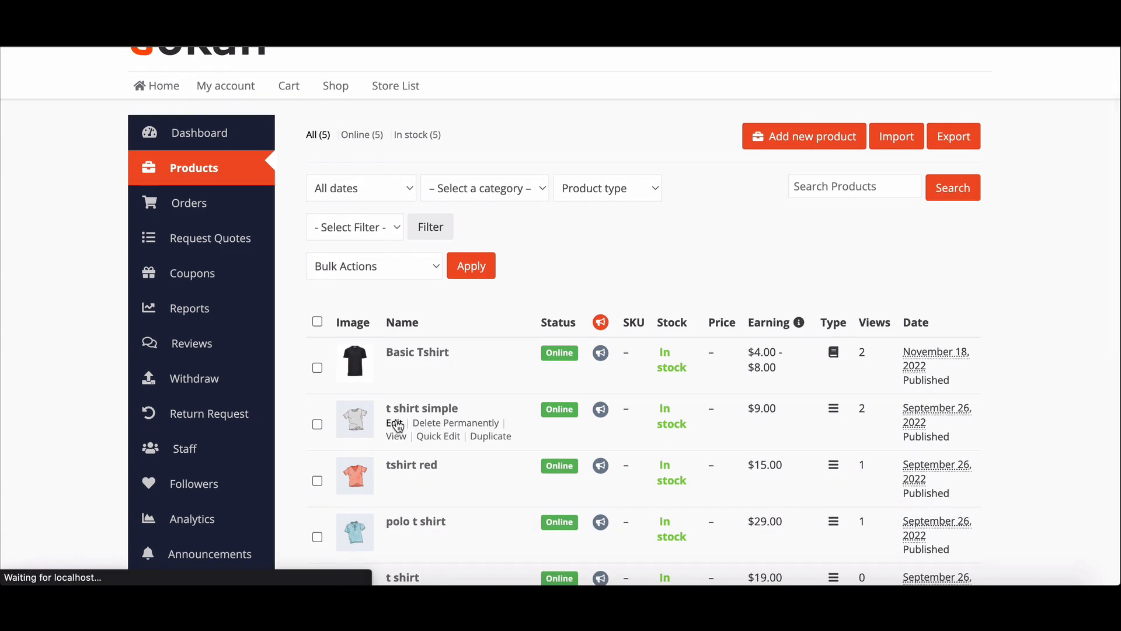
{"action": "left_click", "coordinate": [393, 423]}
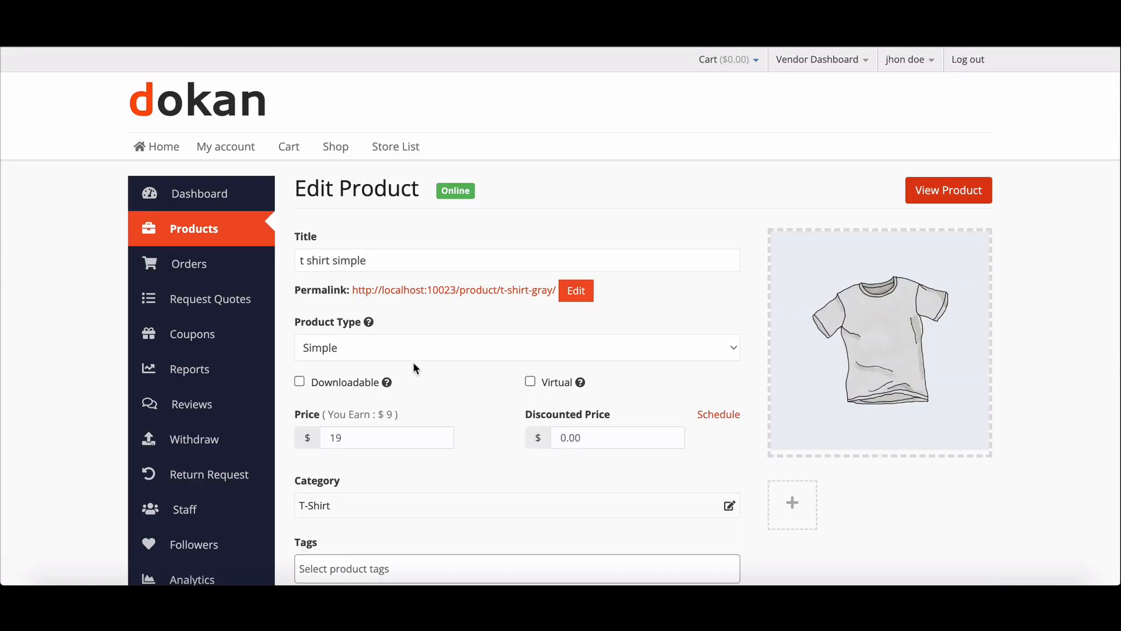
{"action": "scroll", "scroll_direction": "down", "scroll_amount": 3}
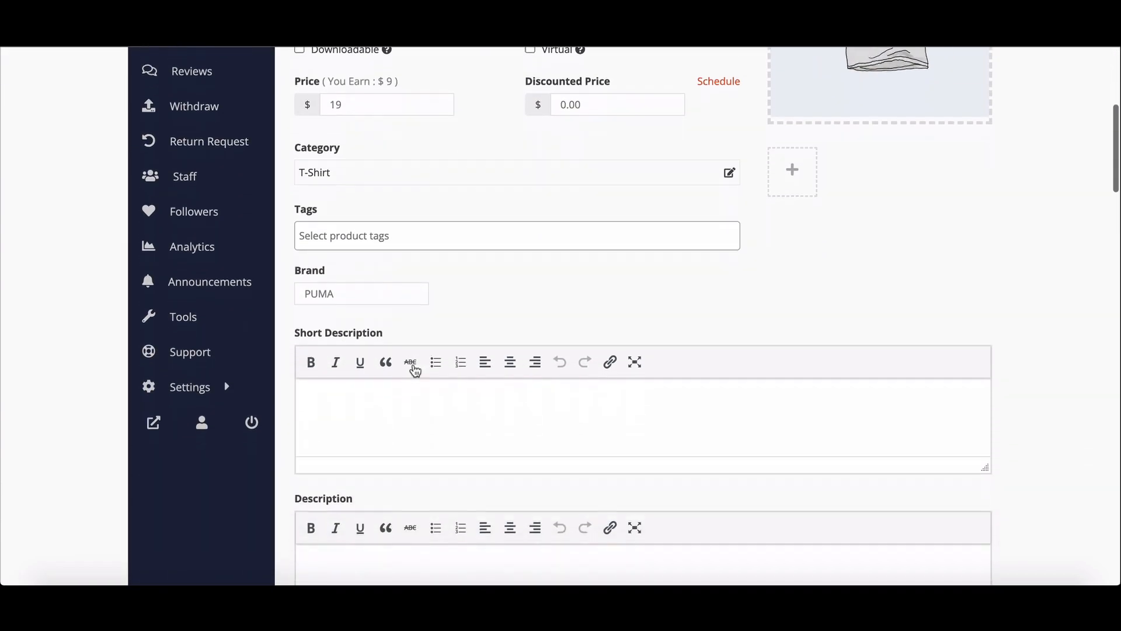
{"action": "scroll", "scroll_direction": "down", "scroll_amount": 3}
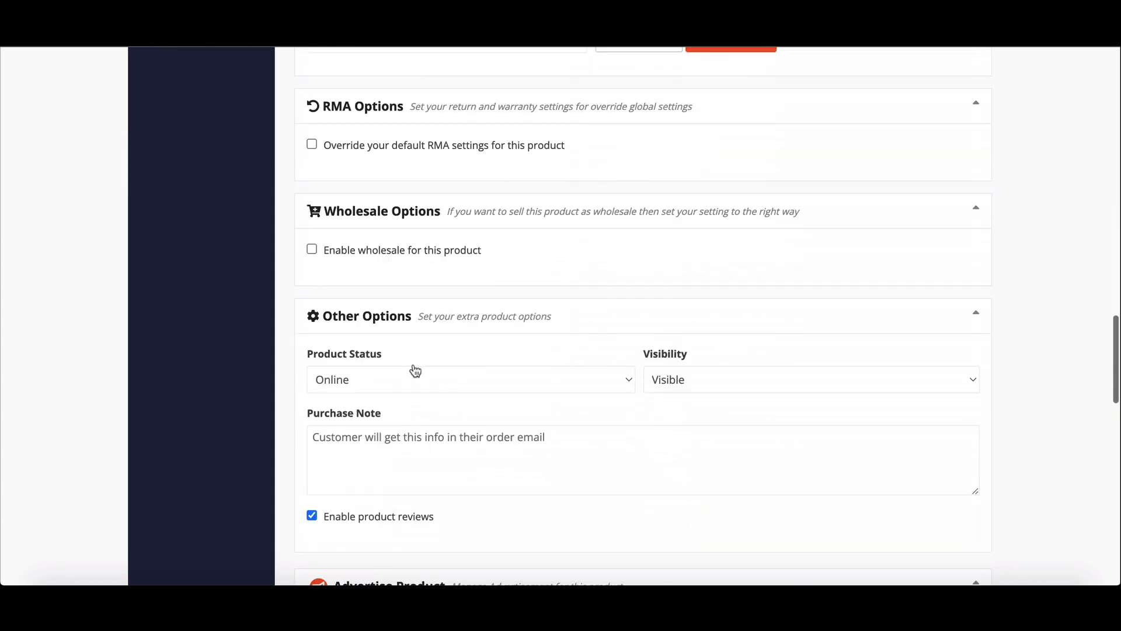
{"action": "scroll", "scroll_direction": "down", "scroll_amount": 3}
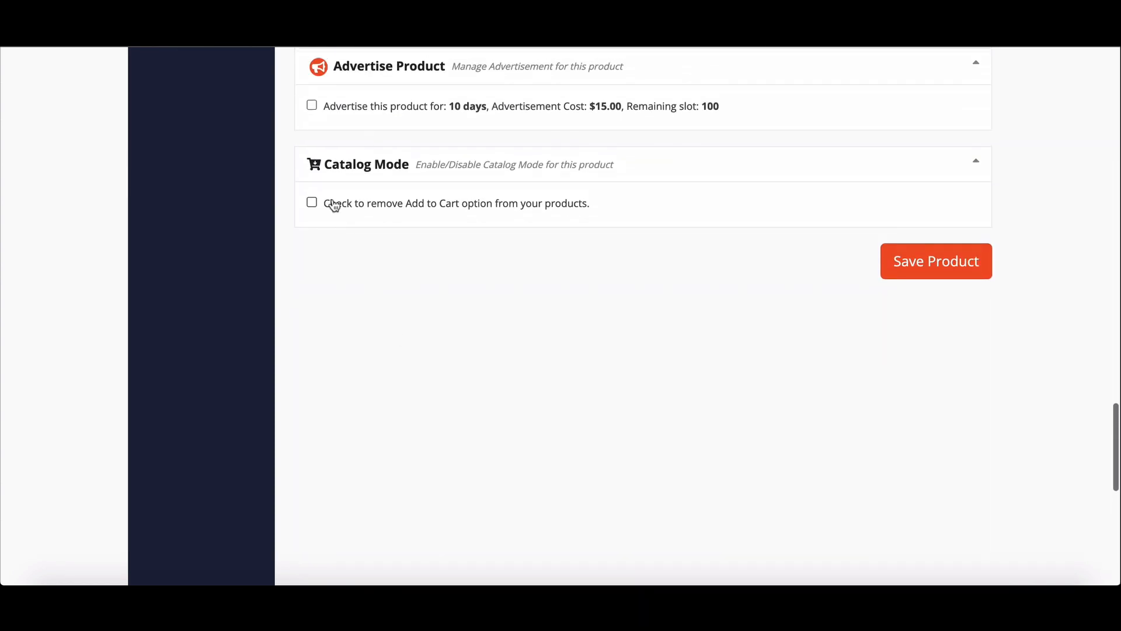
{"action": "left_click", "coordinate": [312, 203]}
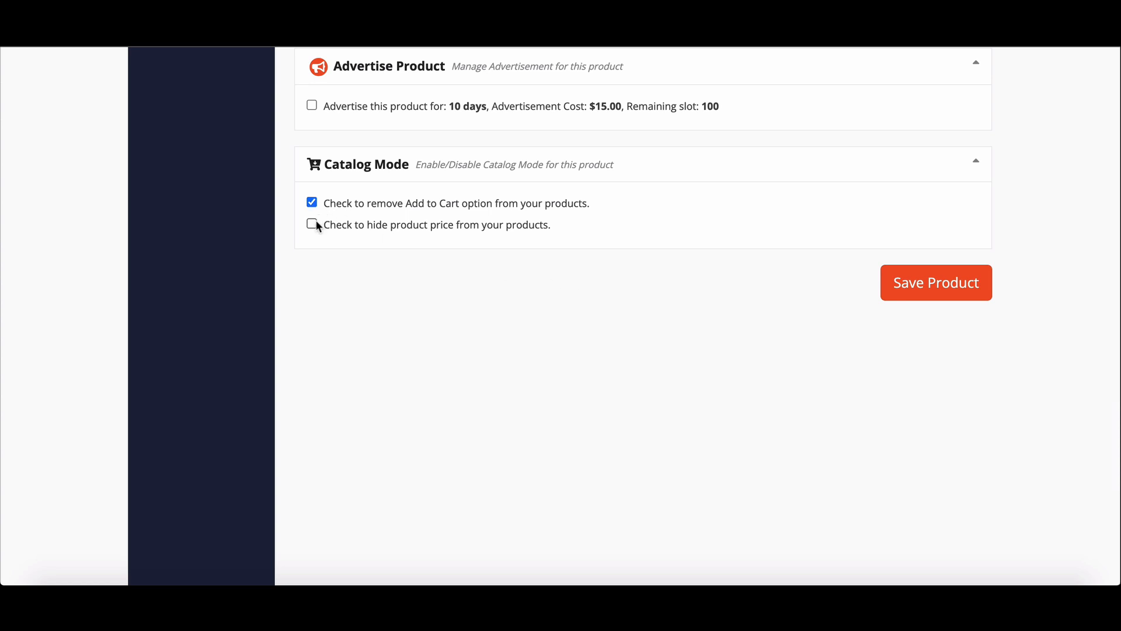
{"action": "left_click", "coordinate": [311, 225]}
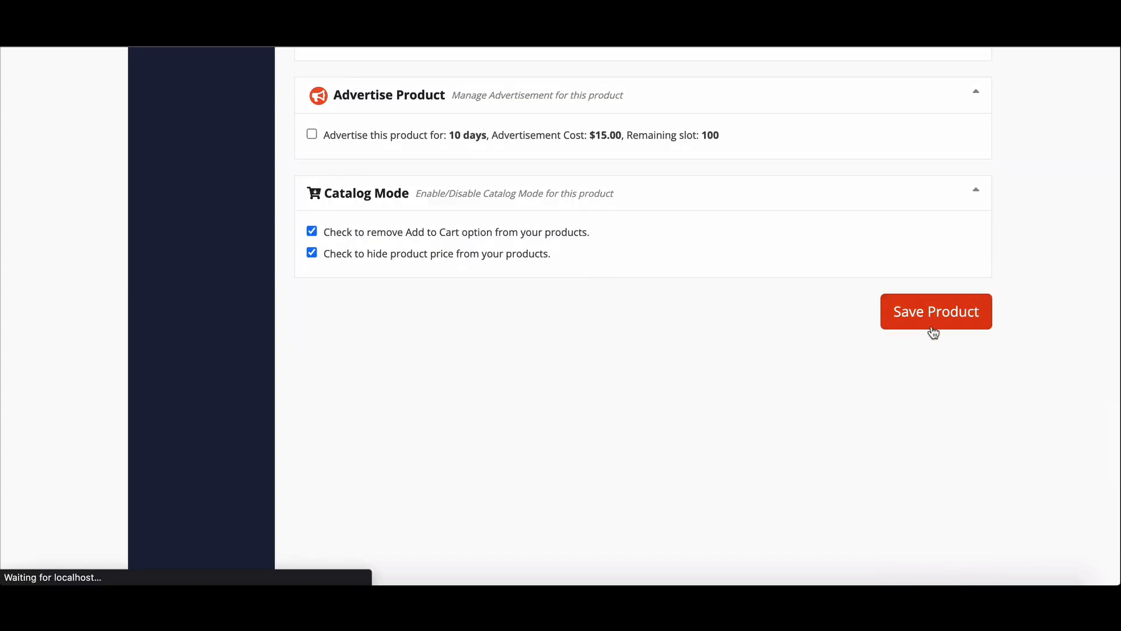
{"action": "left_click", "coordinate": [936, 311]}
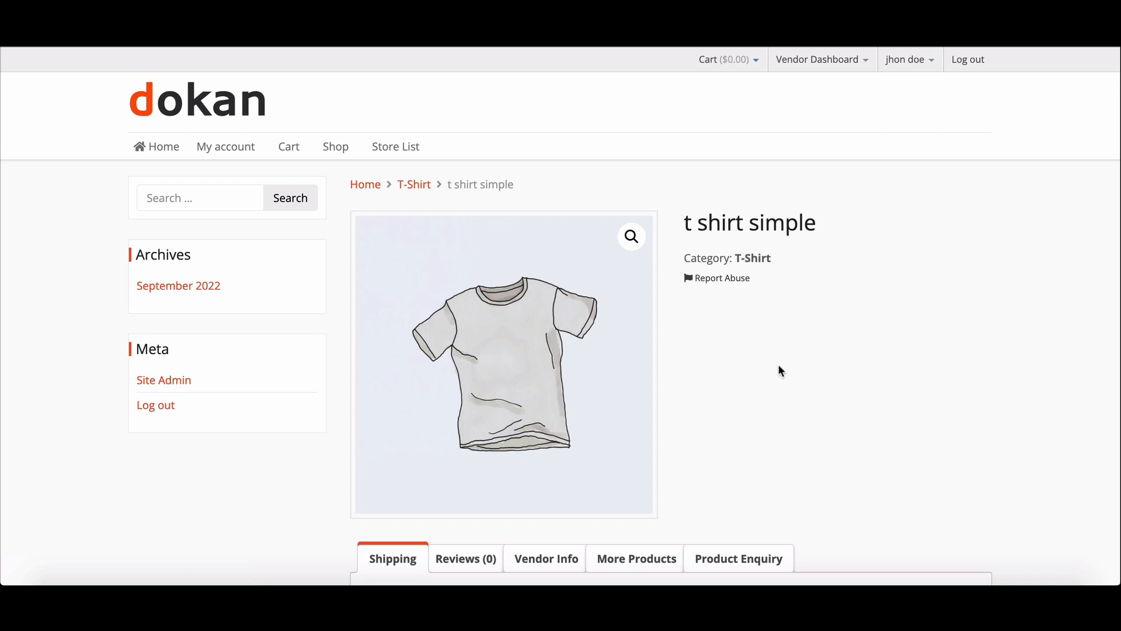
{"action": "mouse_move", "coordinate": [348, 213]}
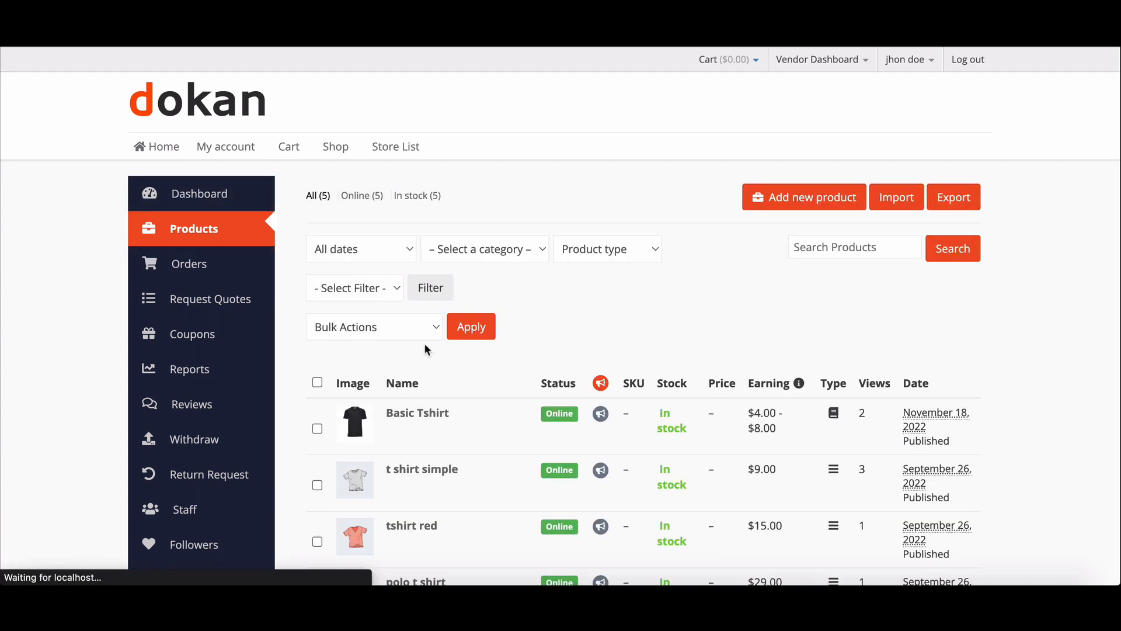
View the 't shirt simple' product page to confirm price and Add to Cart are gone
{"action": "left_click", "coordinate": [421, 468]}
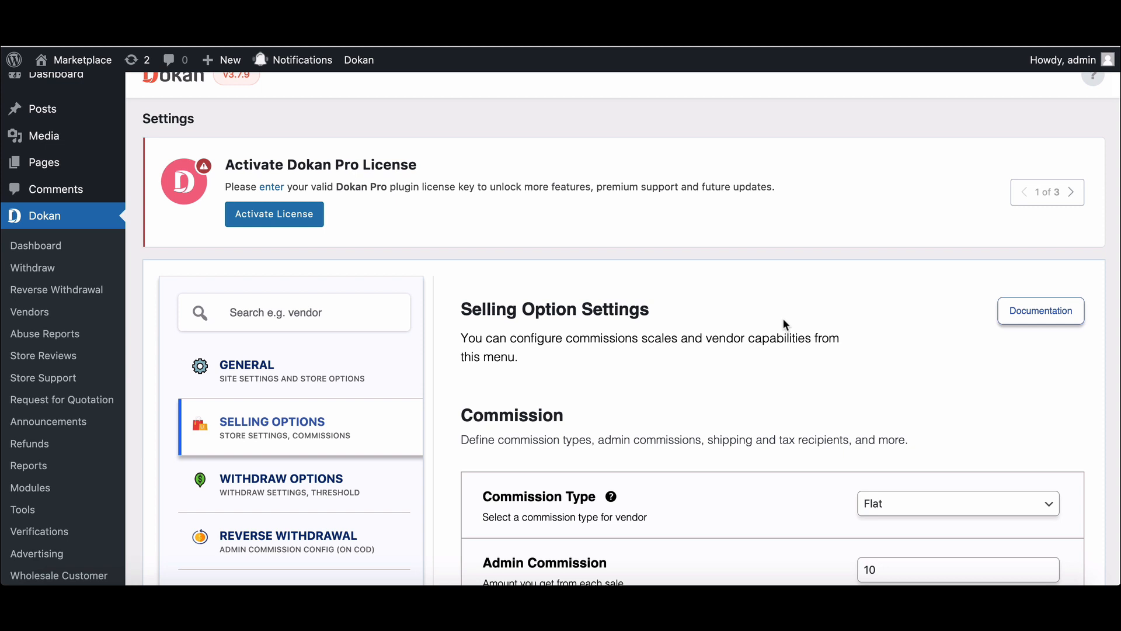
{"action": "mouse_move", "coordinate": [766, 328]}
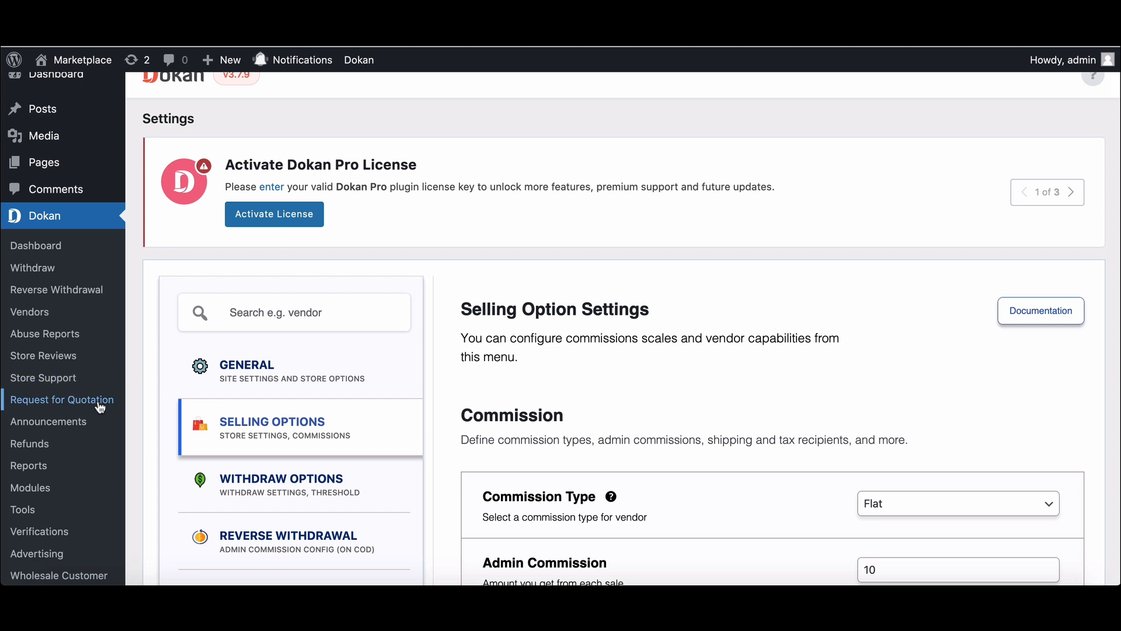
Publish quote rule 'Test' on all products, hiding prices and showing an Add to quote button
{"action": "left_click", "coordinate": [61, 400]}
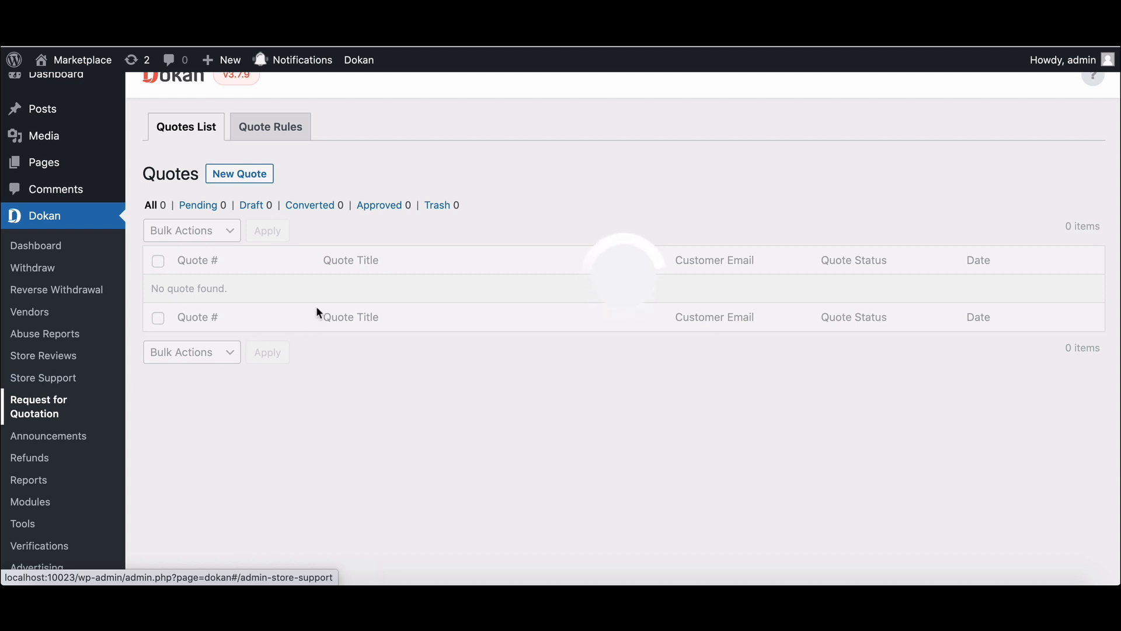
{"action": "left_click", "coordinate": [271, 127]}
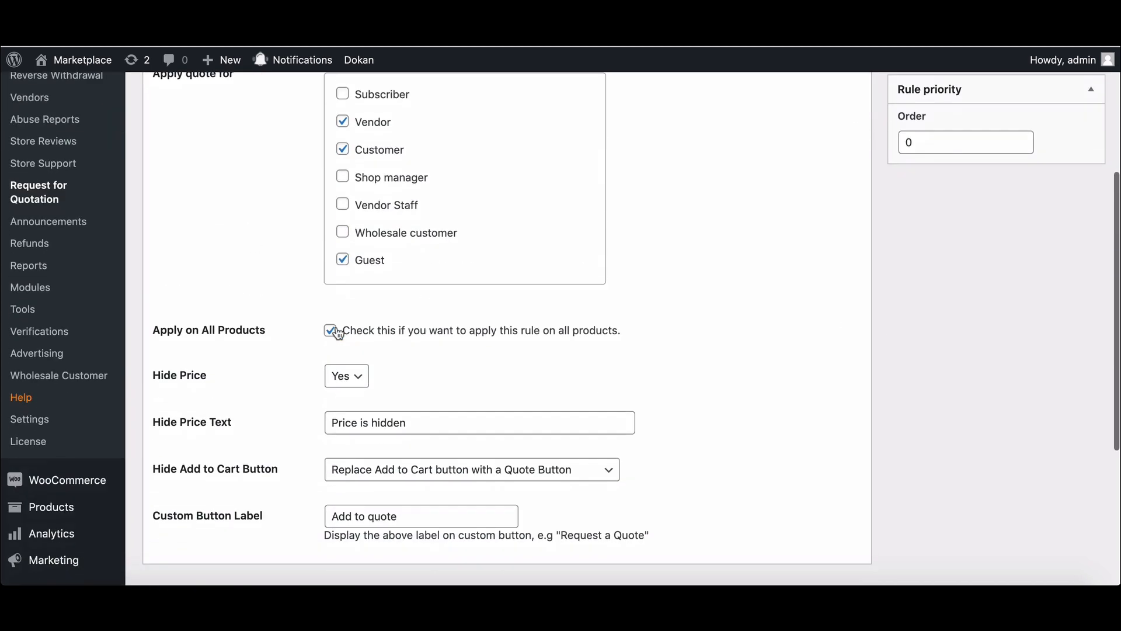
{"action": "scroll", "scroll_direction": "down", "scroll_amount": 3}
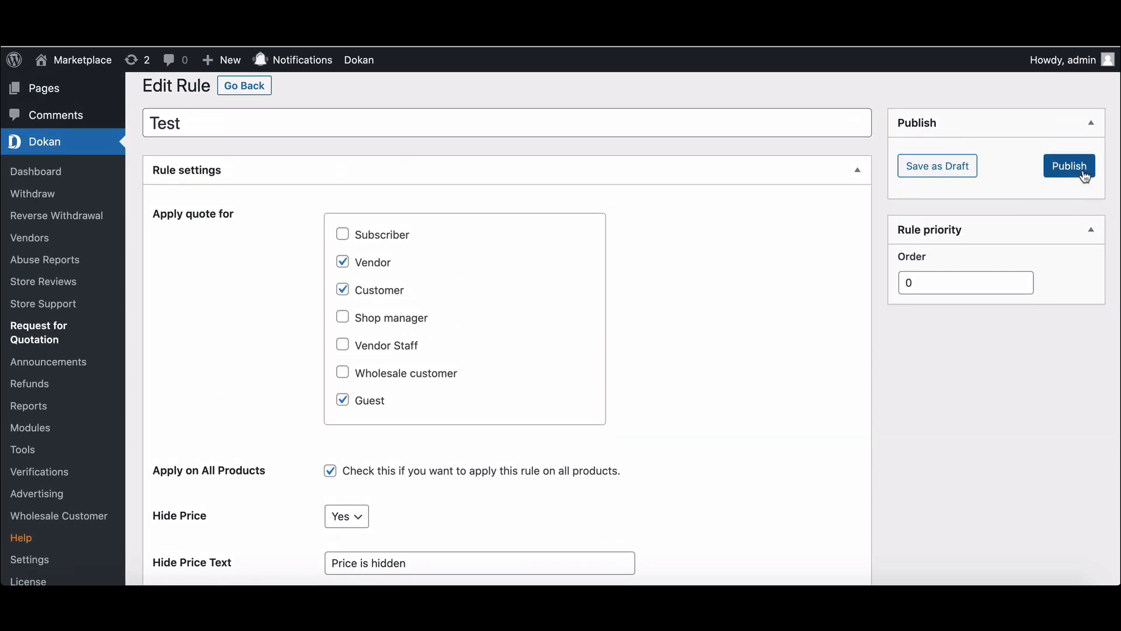
{"action": "left_click", "coordinate": [1069, 166]}
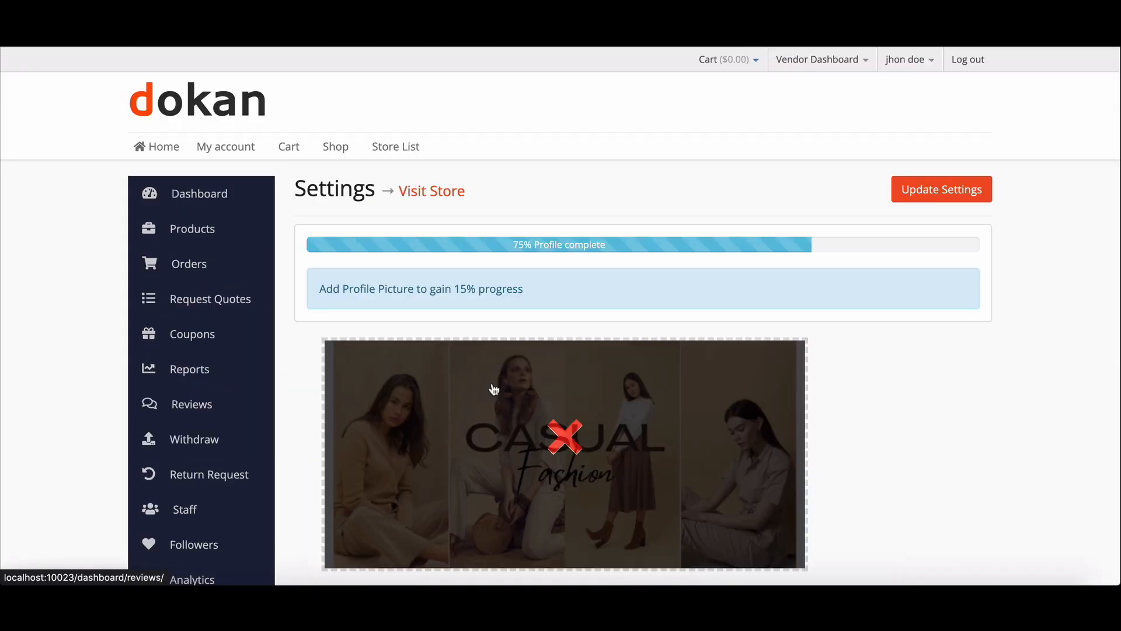
Update the vendor store settings with Remove Add to Cart and Hide Product Price enabled
{"action": "scroll", "scroll_direction": "down", "scroll_amount": 3}
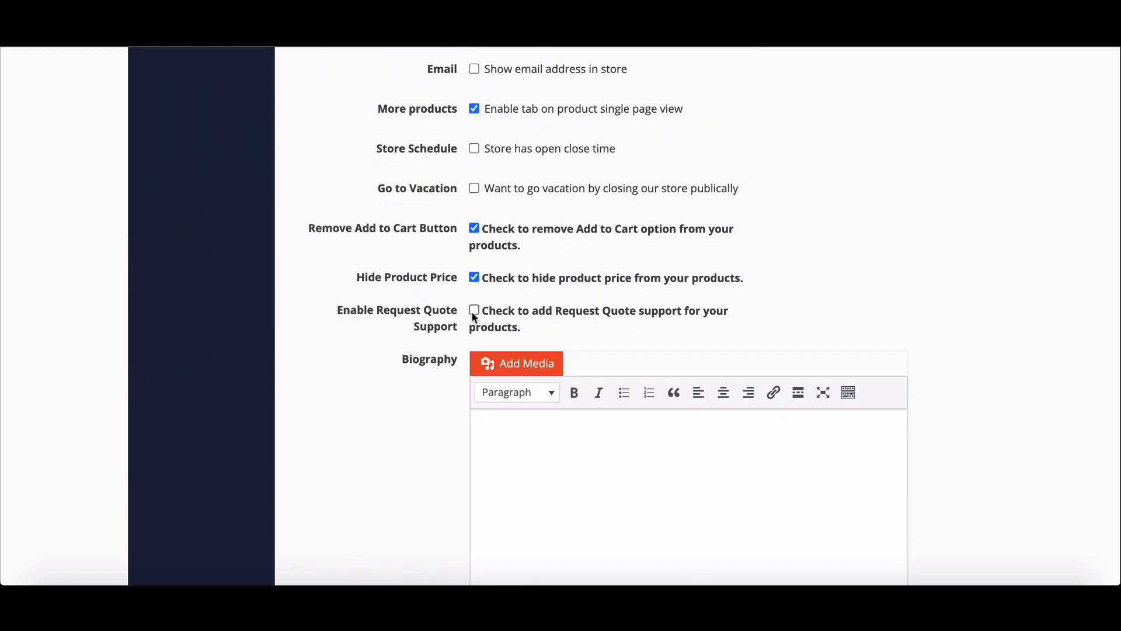
{"action": "scroll", "scroll_direction": "down", "scroll_amount": 3}
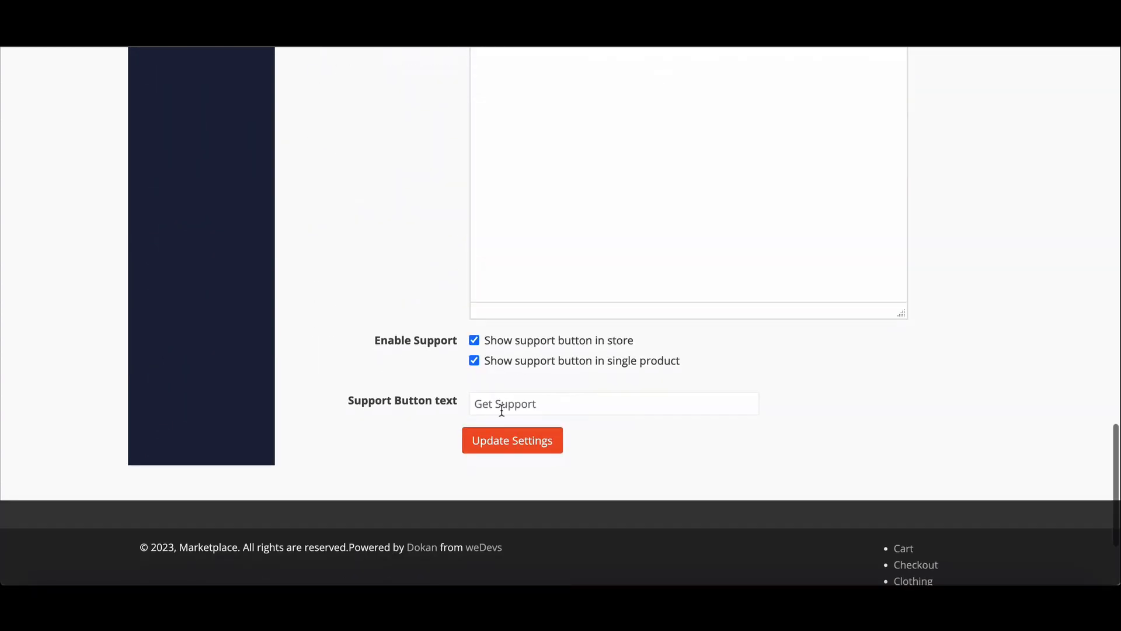
{"action": "left_click", "coordinate": [513, 440]}
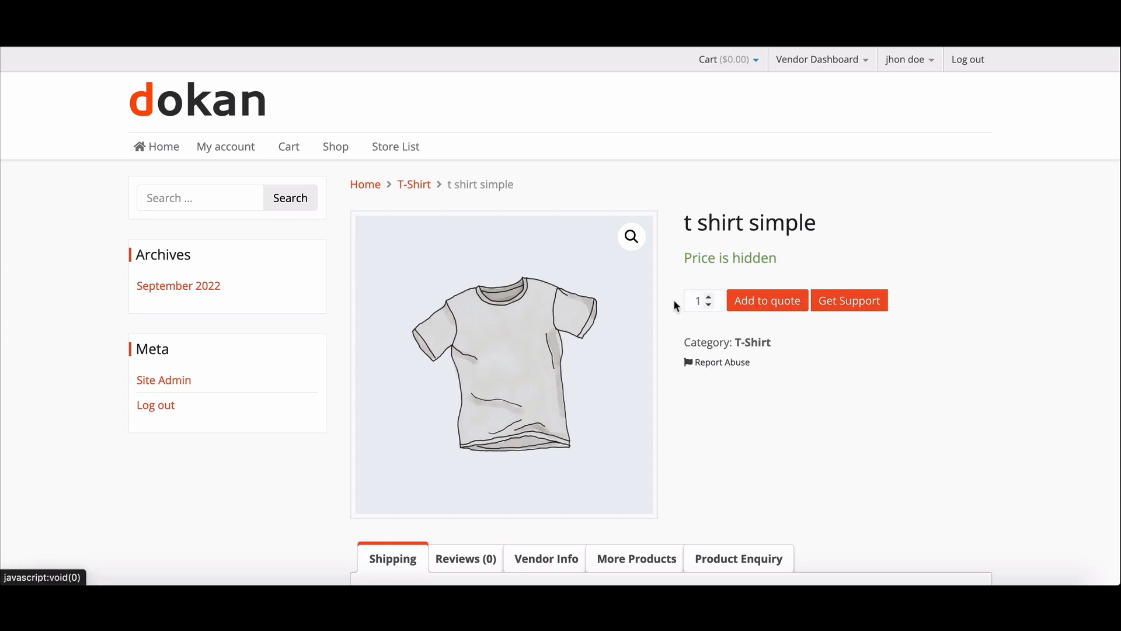
Browse the home page's Featured, Latest and Best Selling products showing 'Price is hidden'
{"action": "left_click", "coordinate": [162, 146]}
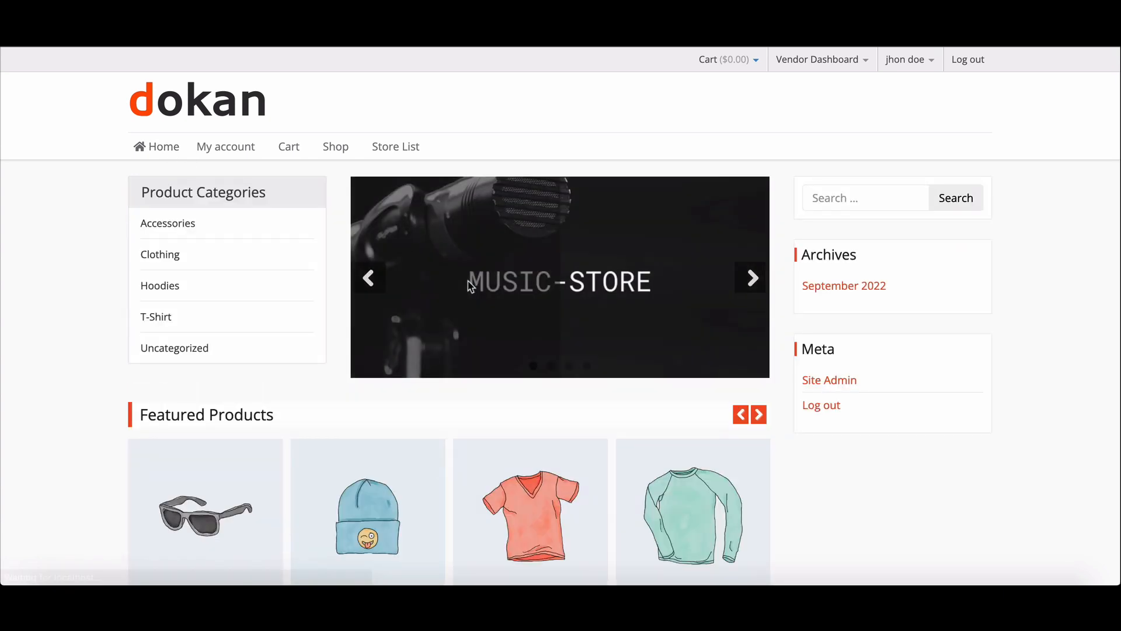
{"action": "scroll", "scroll_direction": "down", "scroll_amount": 3}
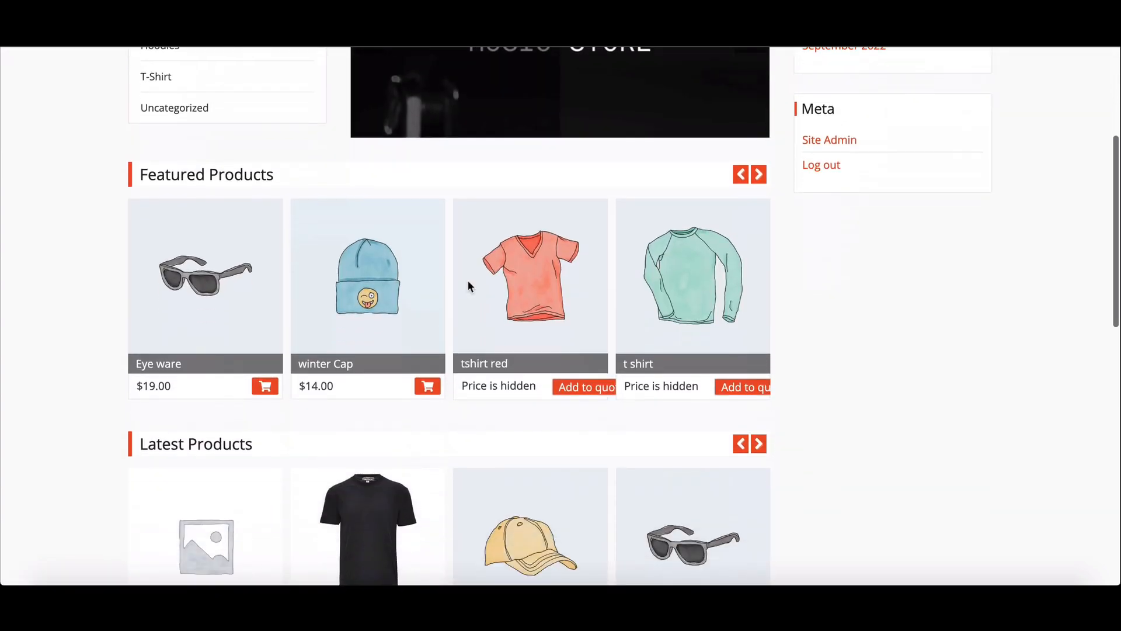
{"action": "scroll", "scroll_direction": "down", "scroll_amount": 3}
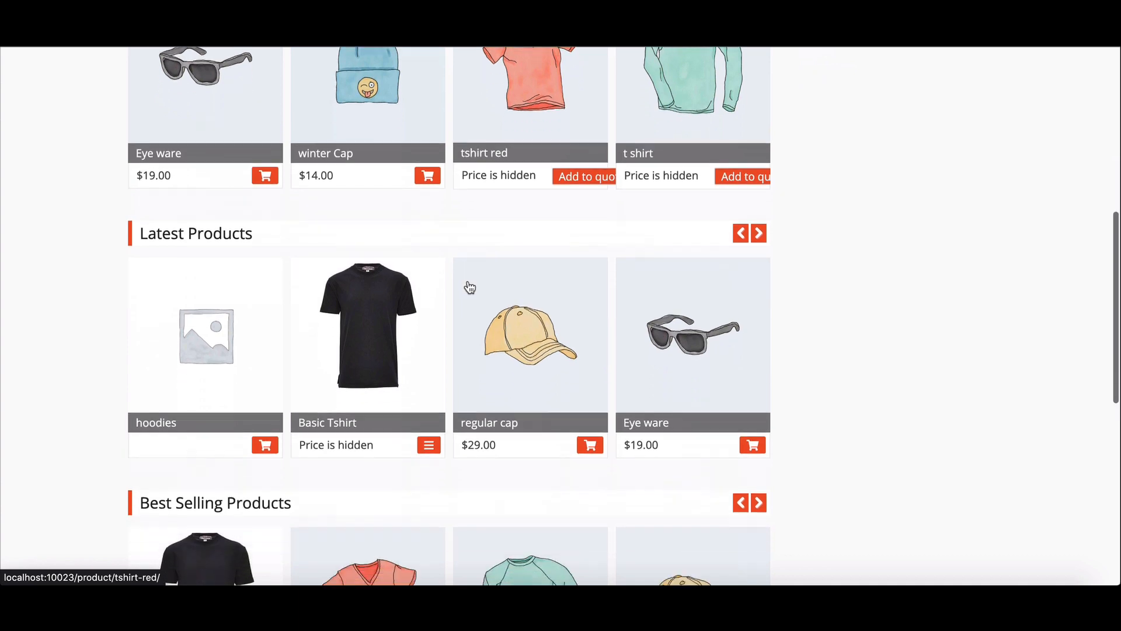
{"action": "scroll", "scroll_direction": "down", "scroll_amount": 3}
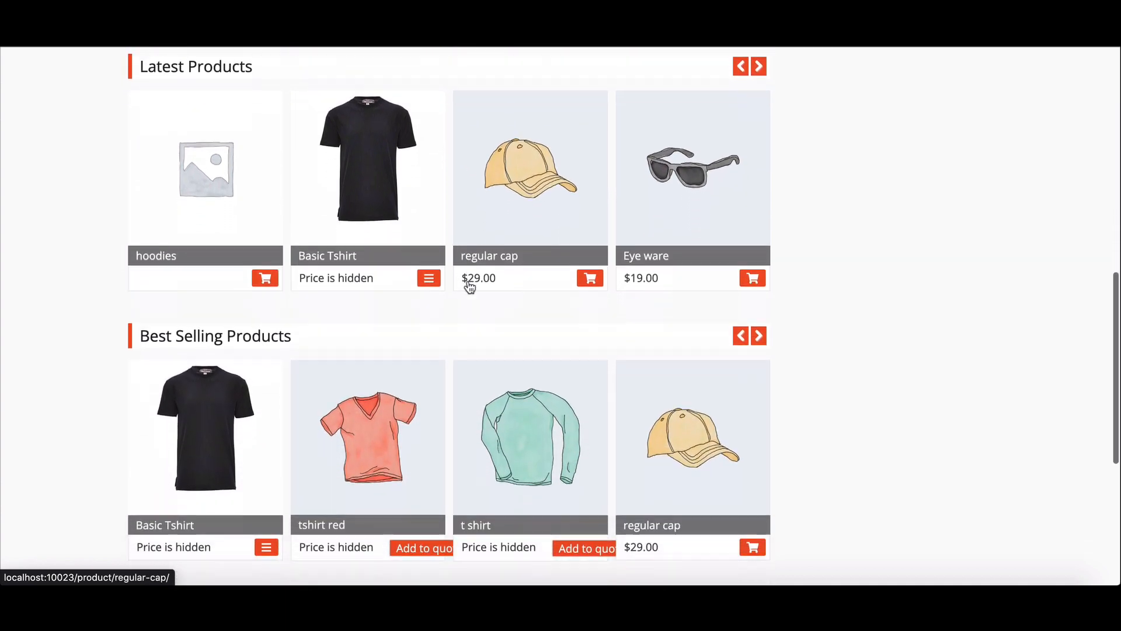
{"action": "scroll", "scroll_direction": "down", "scroll_amount": 3}
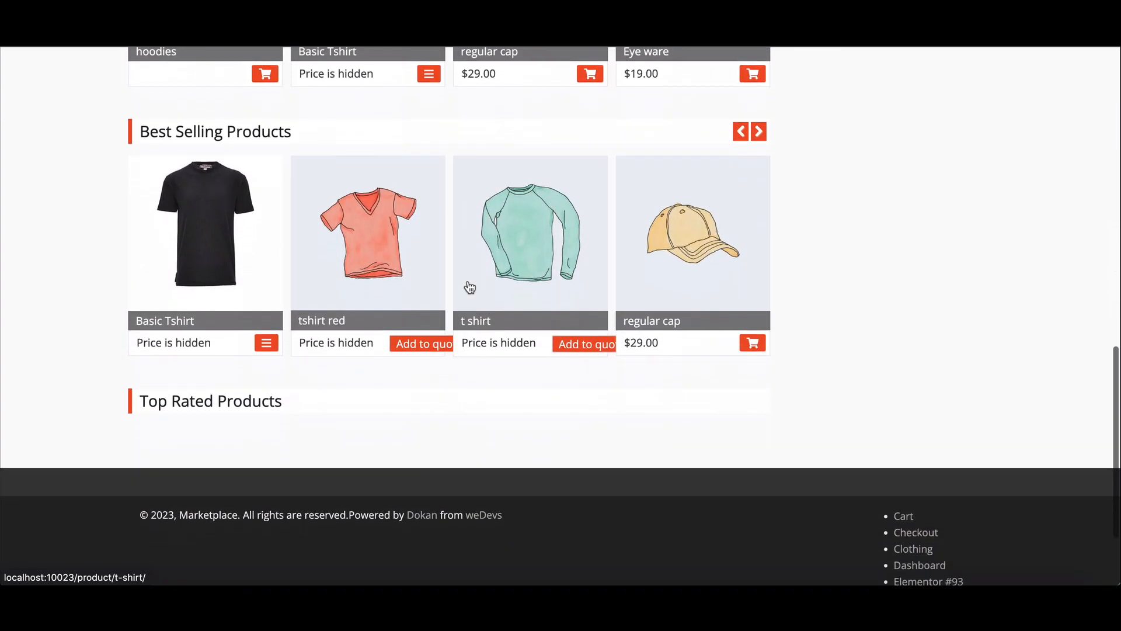
{"action": "scroll", "scroll_direction": "down", "scroll_amount": 3}
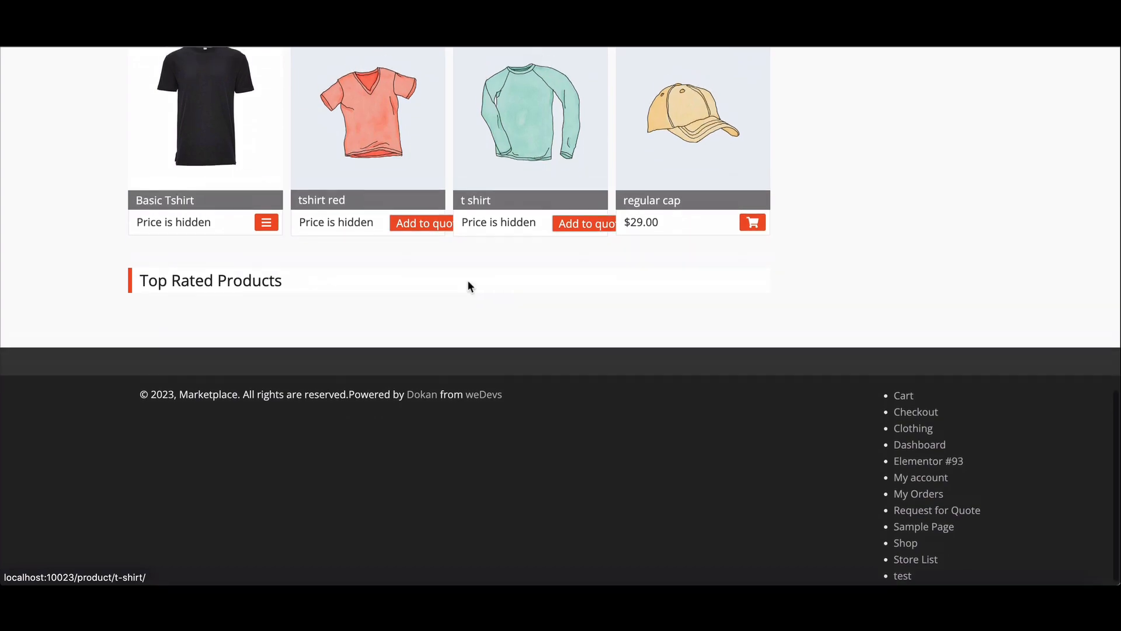